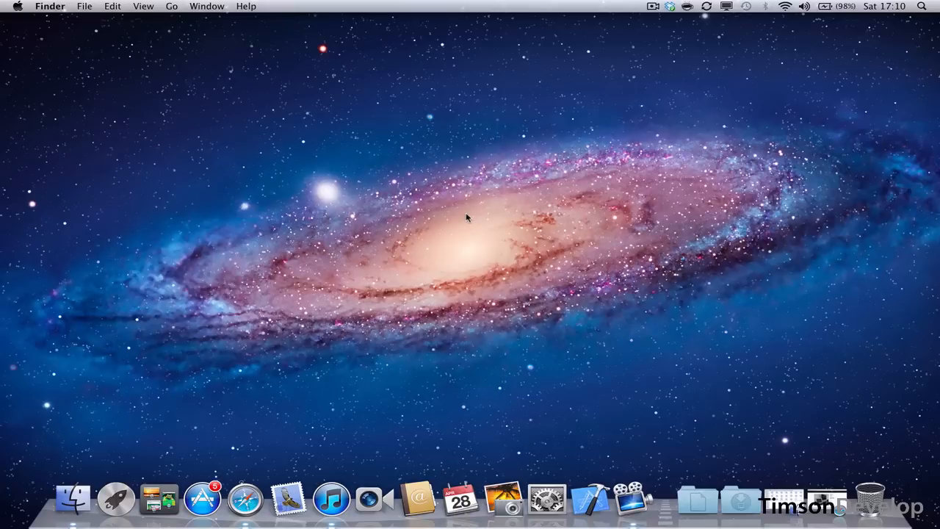
pyautogui.moveTo(245, 498)
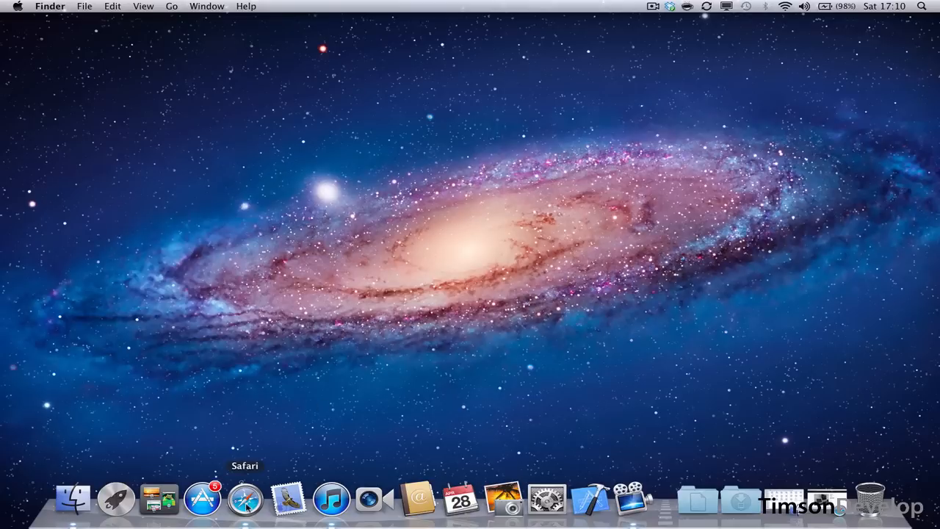
# Launch Safari and go to eclipse.org
pyautogui.click(245, 499)
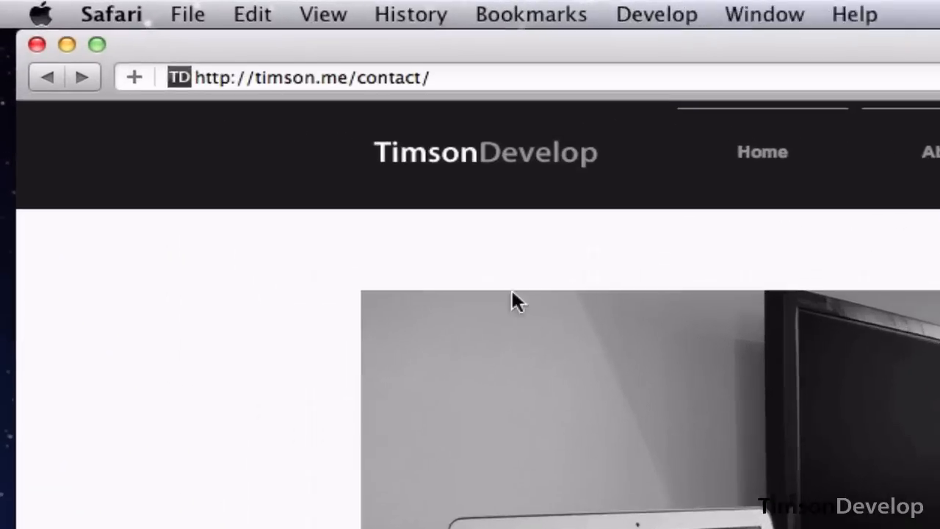
pyautogui.write('eclipse.org/')
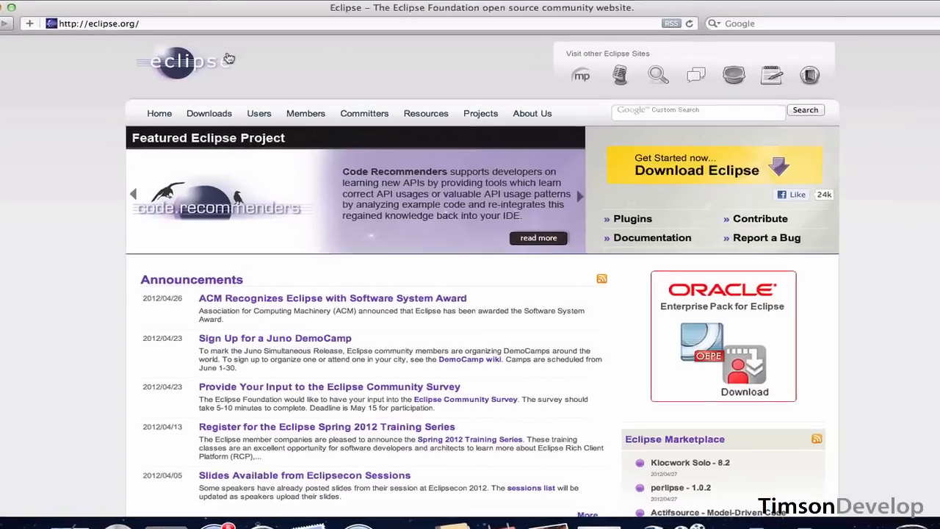
# Download the Mac OS X 64-bit Eclipse IDE for Java Developers package
pyautogui.click(208, 113)
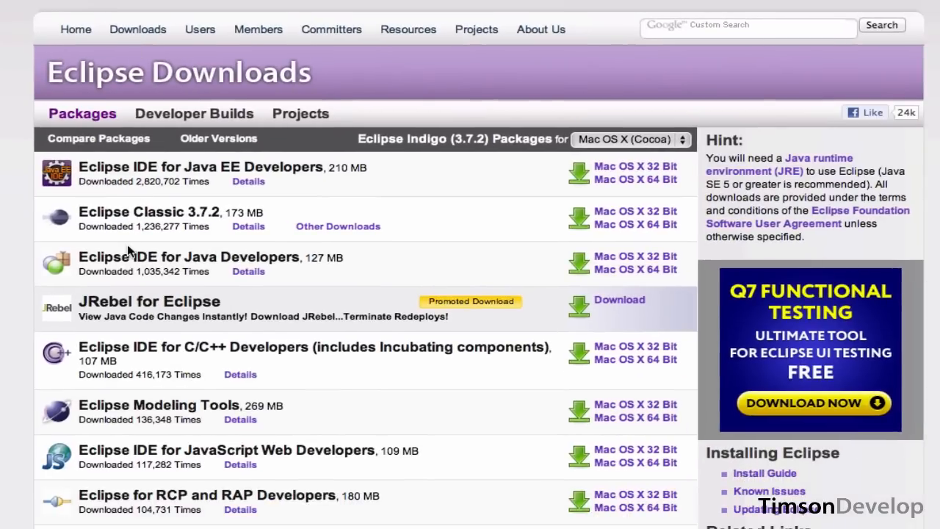
pyautogui.moveTo(225, 274)
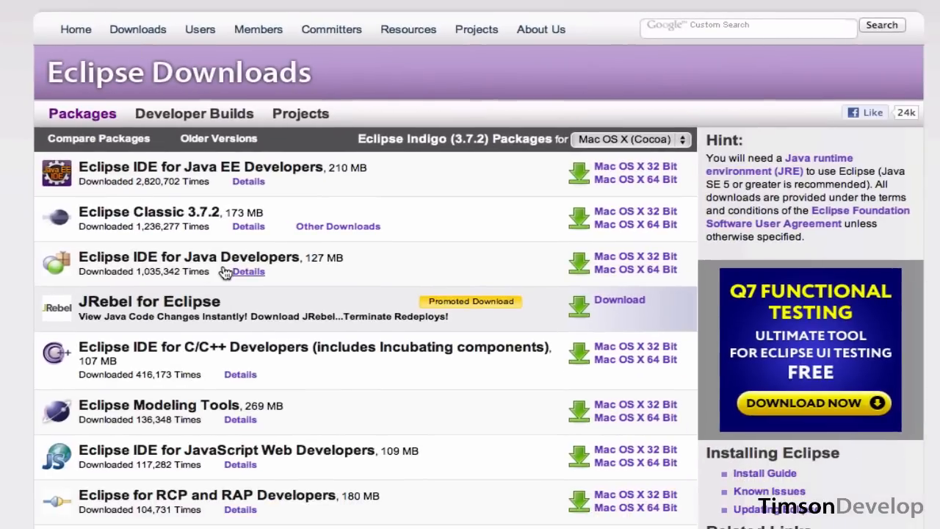
pyautogui.moveTo(551, 249)
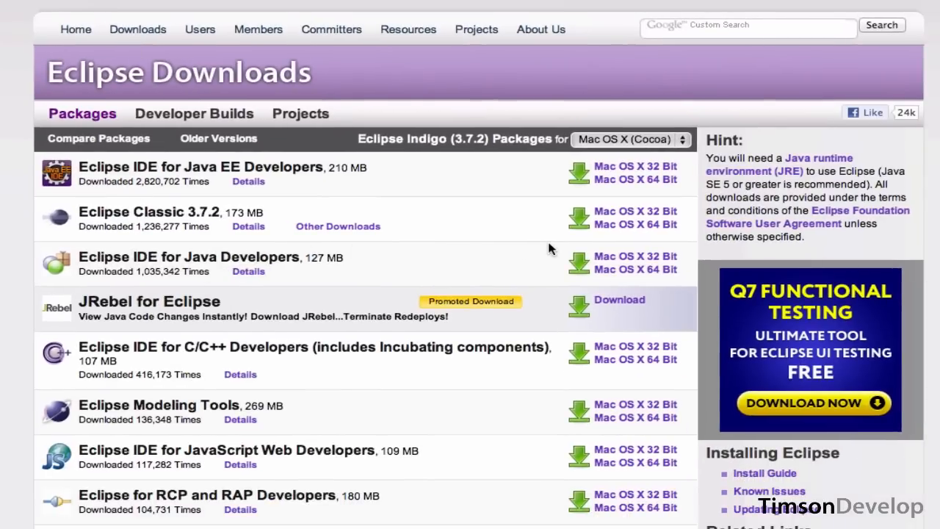
pyautogui.click(630, 139)
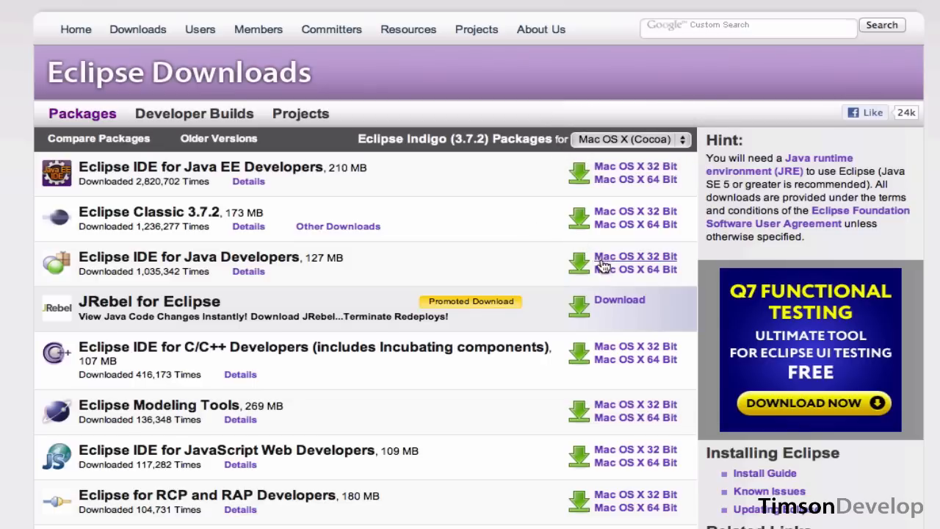
pyautogui.moveTo(630, 275)
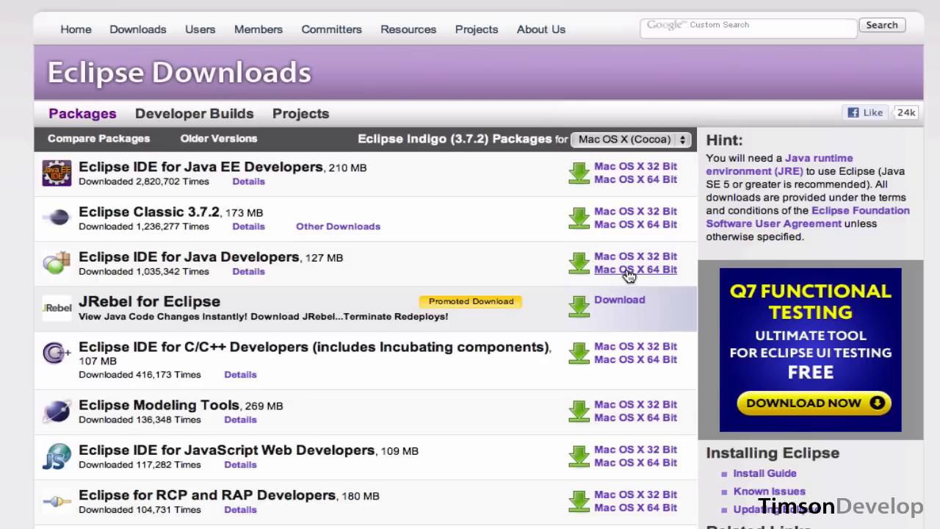
pyautogui.click(635, 269)
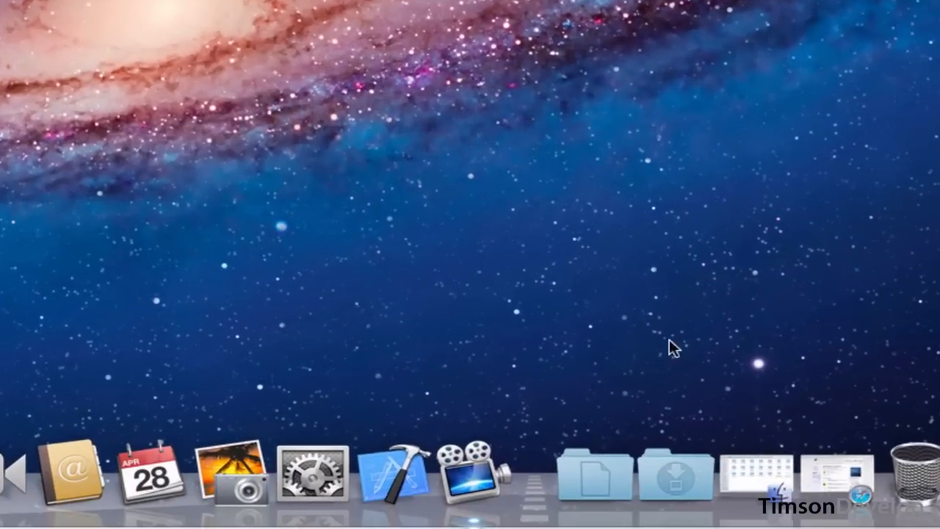
# Extract eclipse-java-indigo-SR2-macosx-cocoa-x86_64.tar.gz from the Downloads stack
pyautogui.click(673, 474)
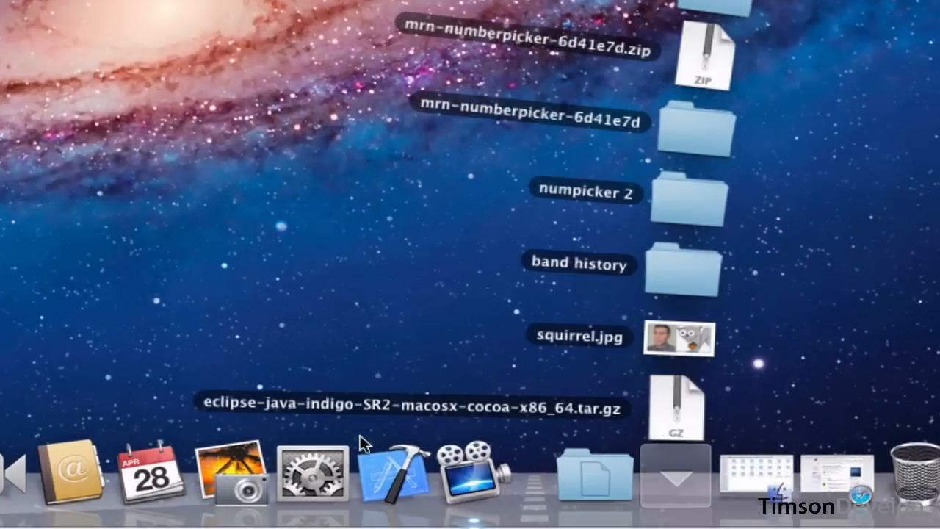
pyautogui.moveTo(604, 419)
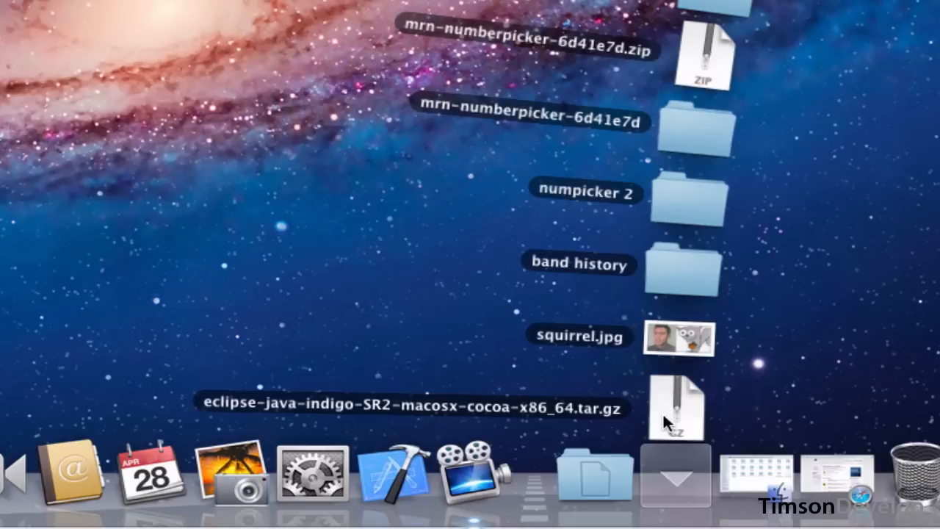
pyautogui.doubleClick(676, 408)
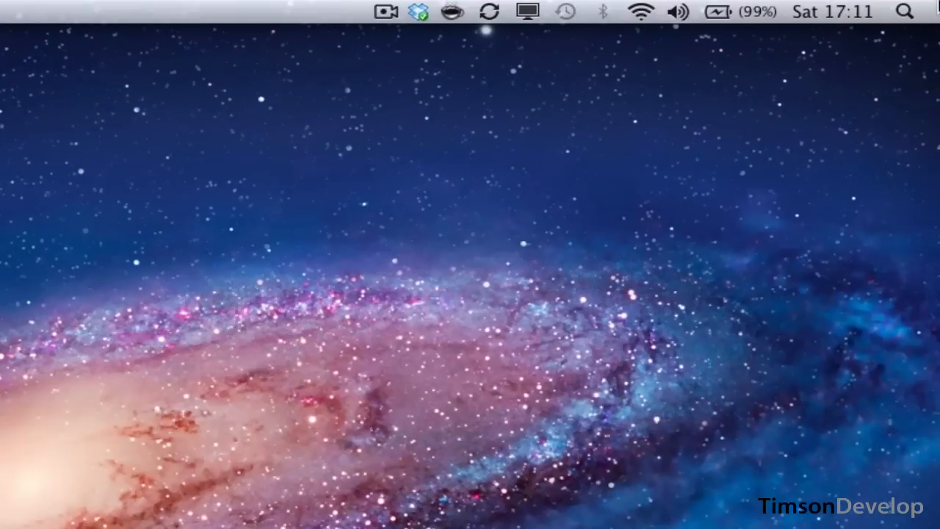
# Search Spotlight for 'eclips' and launch Eclipse.app
pyautogui.click(904, 12)
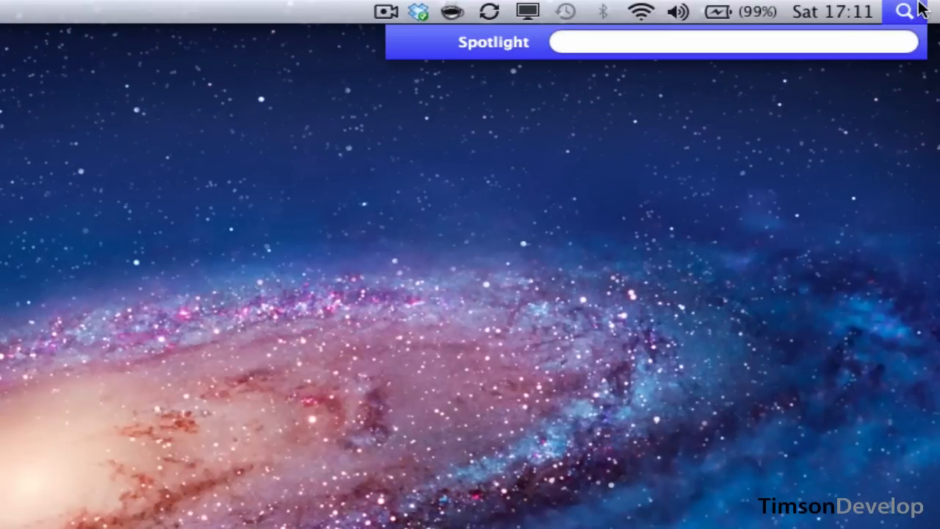
pyautogui.write('eclips')
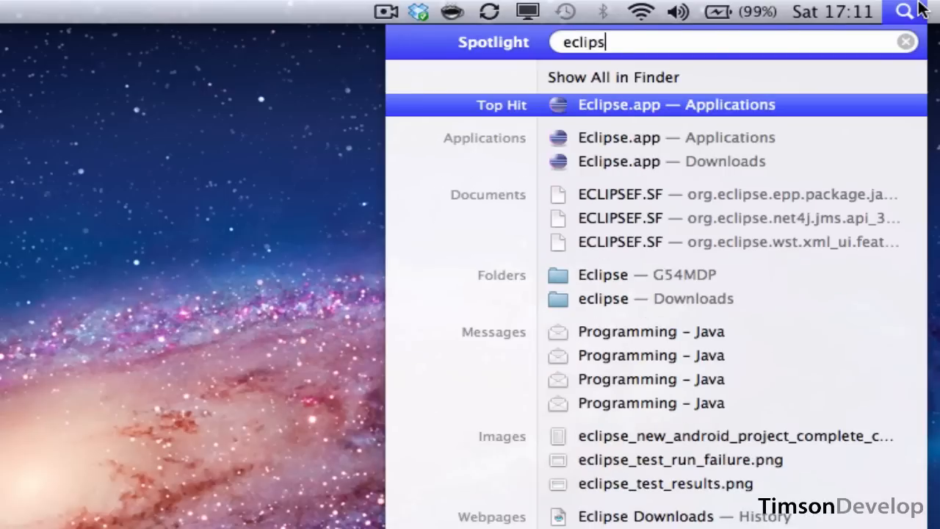
pyautogui.click(676, 104)
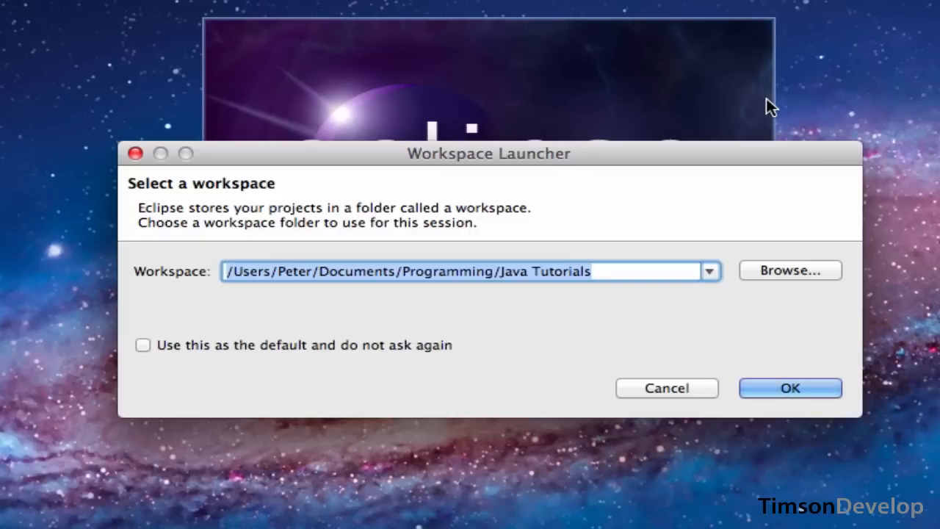
pyautogui.moveTo(286, 286)
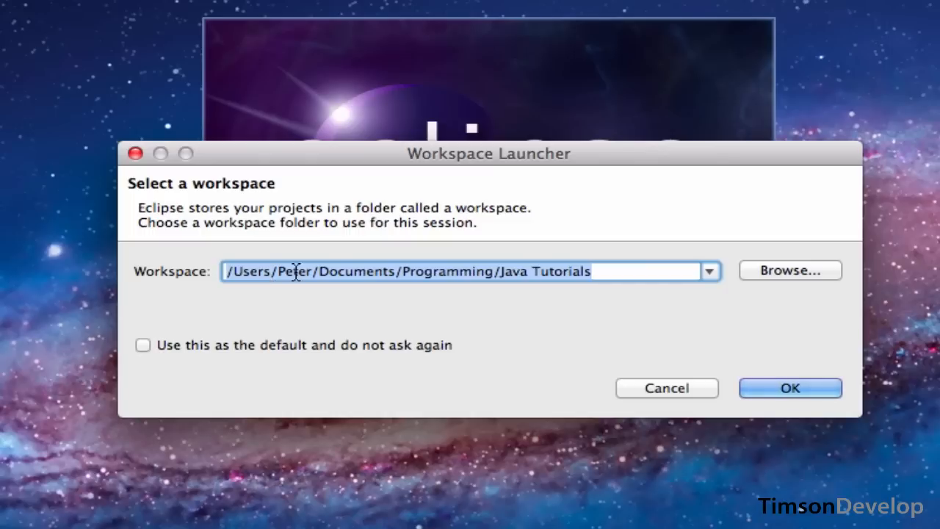
# Accept the Java Tutorials folder as the Eclipse workspace
pyautogui.doubleClick(448, 271)
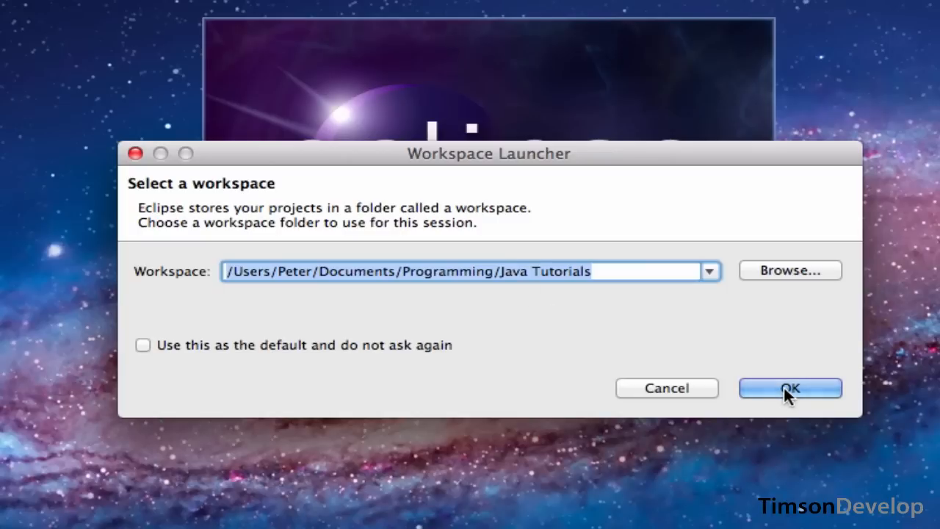
pyautogui.click(791, 388)
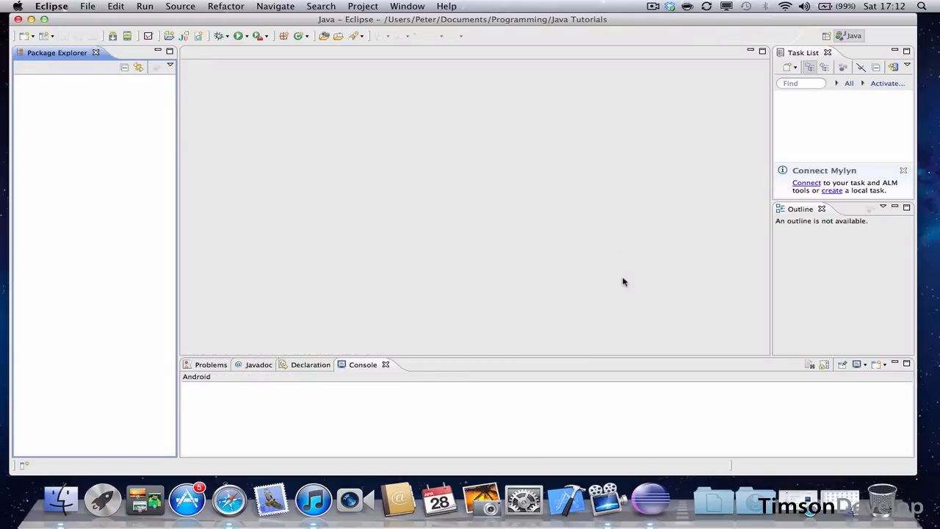
pyautogui.moveTo(761, 134)
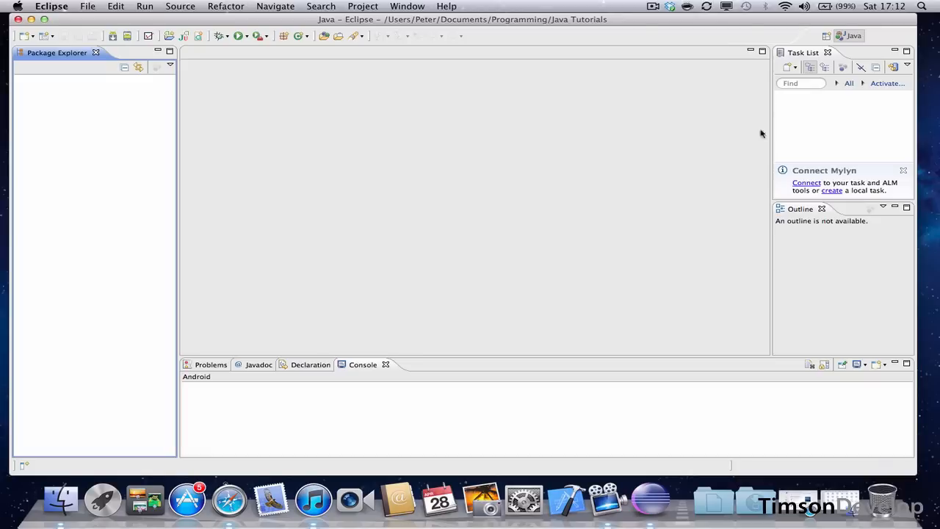
pyautogui.moveTo(280, 151)
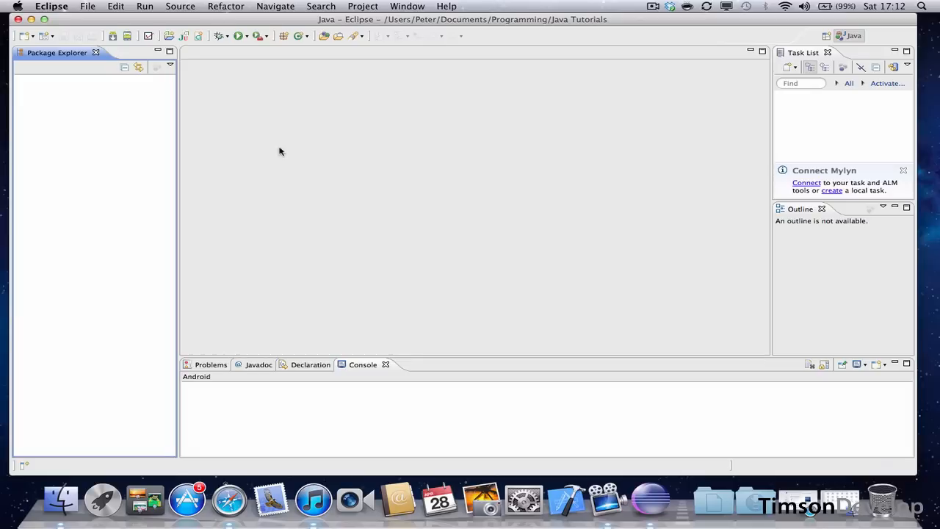
pyautogui.moveTo(213, 257)
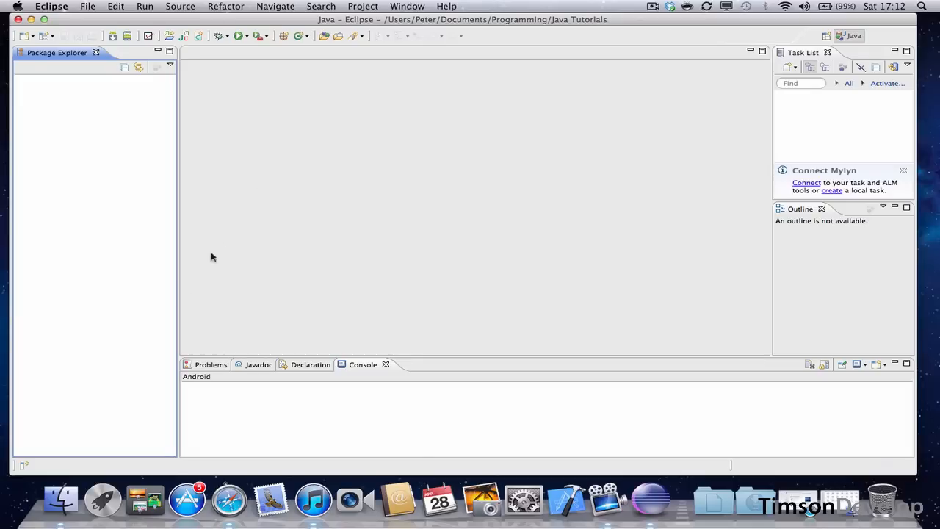
pyautogui.moveTo(61, 499)
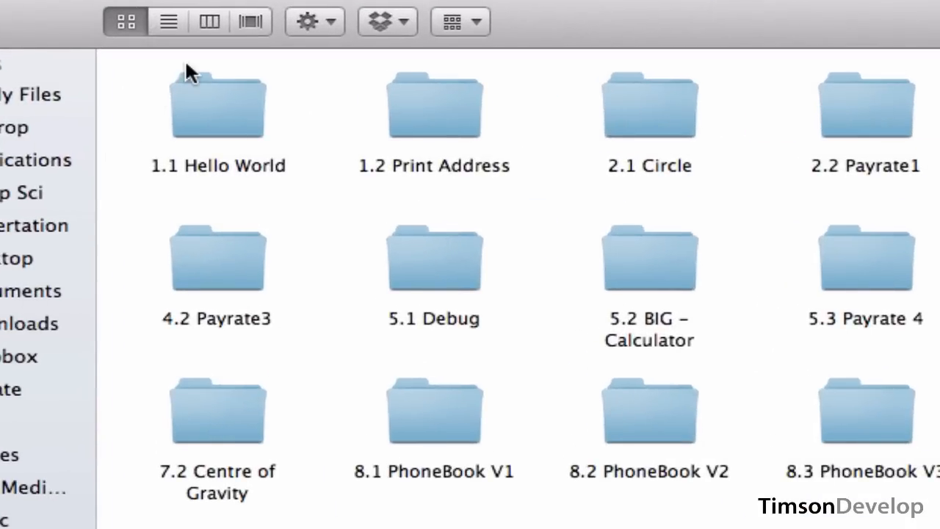
# Open the 1.1 Hello World folder and select hello.txt, then hello.java
pyautogui.doubleClick(217, 103)
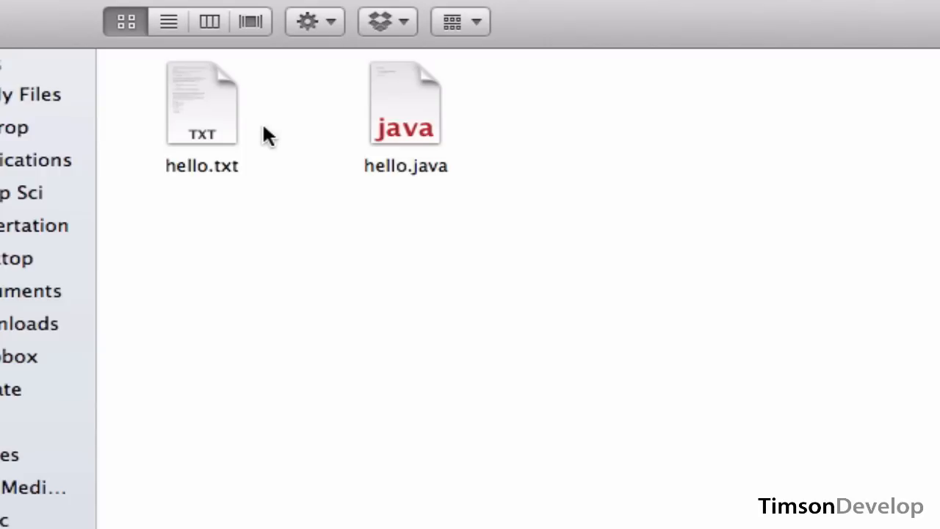
pyautogui.click(202, 103)
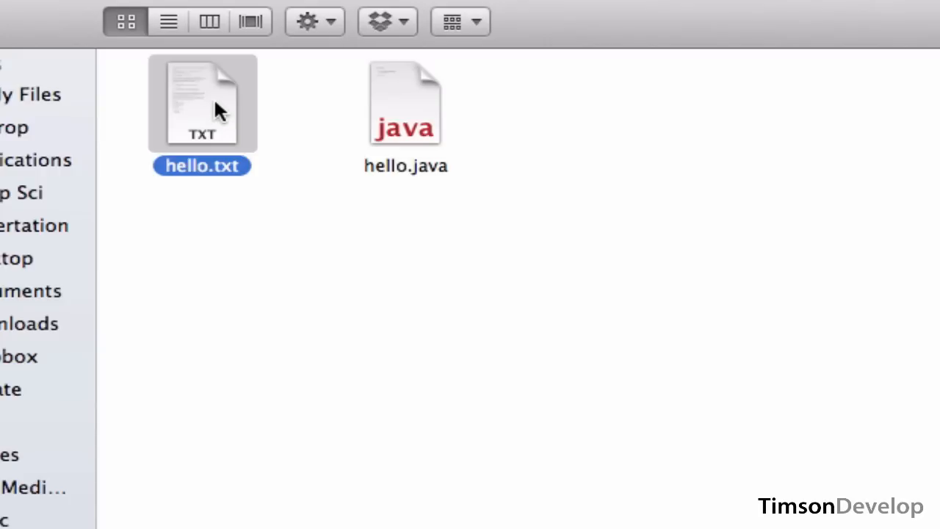
pyautogui.moveTo(401, 63)
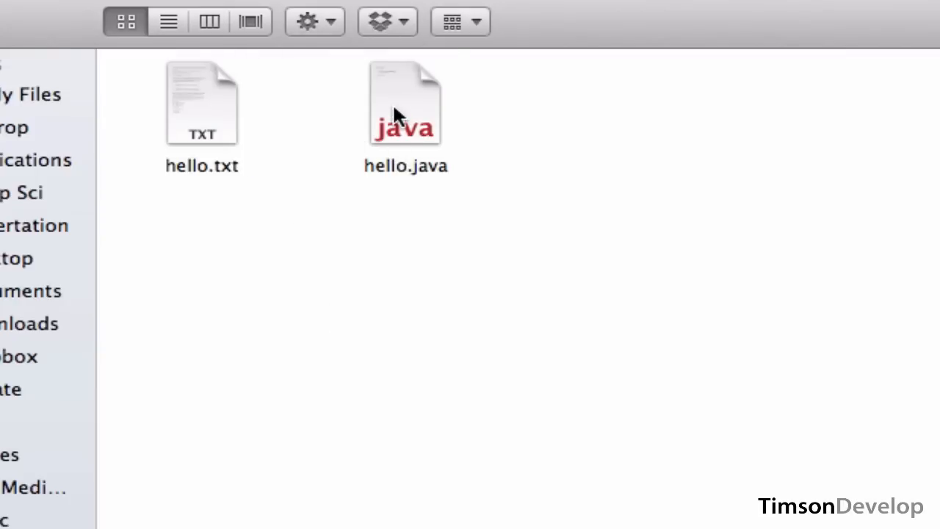
pyautogui.click(405, 103)
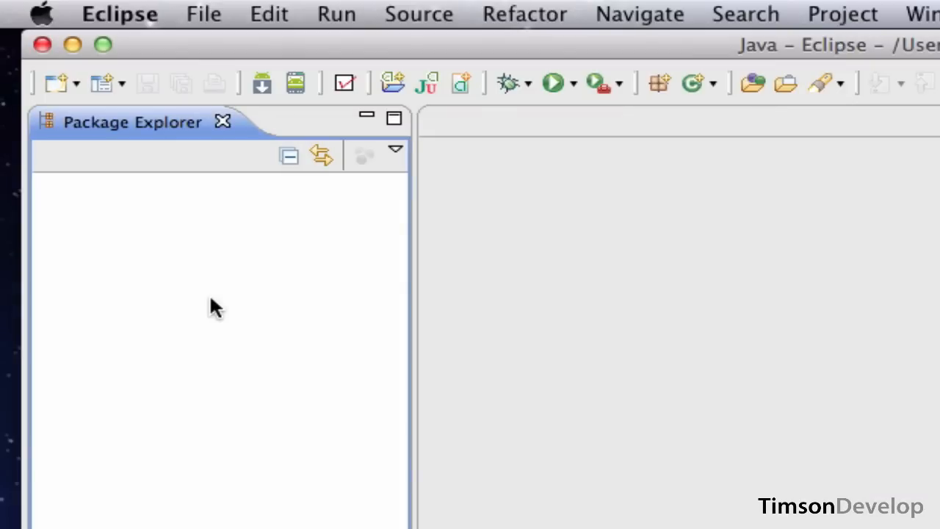
# Open Eclipse's File menu to reach the New options
pyautogui.click(204, 13)
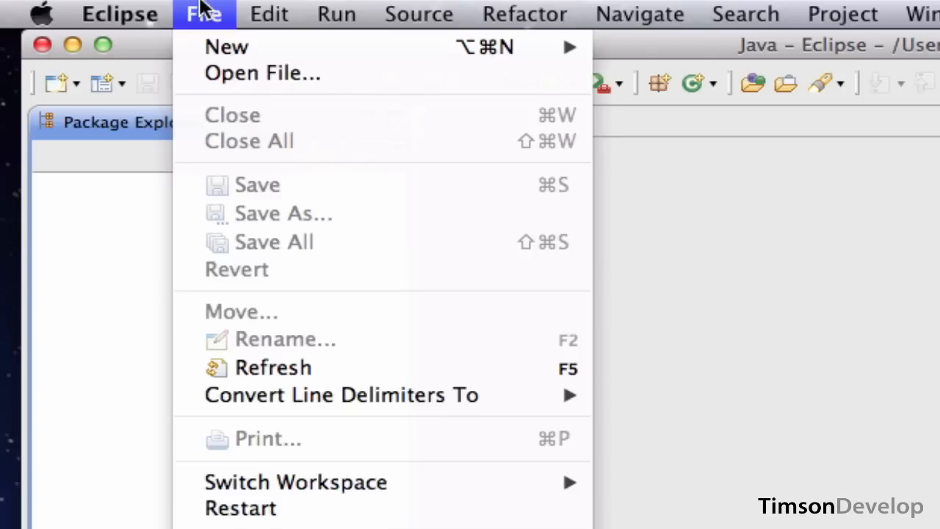
pyautogui.moveTo(227, 46)
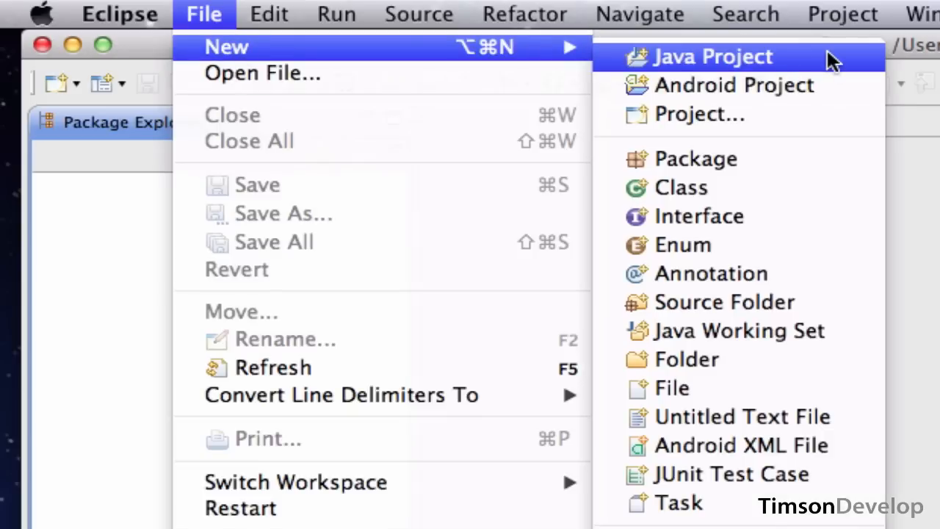
# Create a Java project named '1 Hello World' with default settings
pyautogui.click(712, 56)
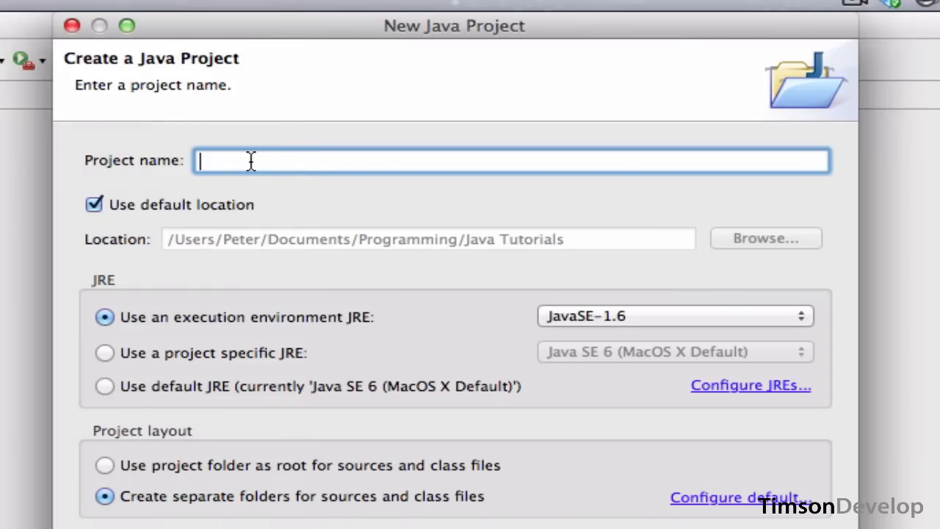
pyautogui.write('1')
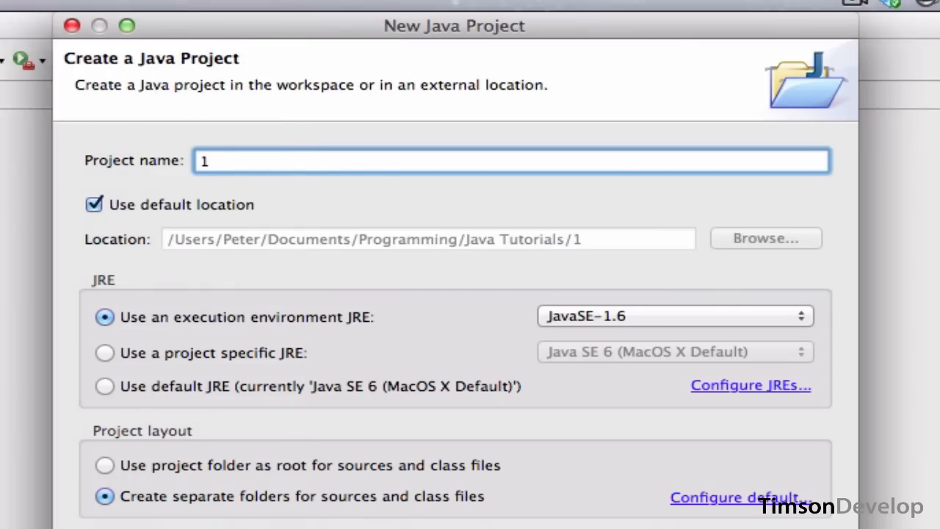
pyautogui.write('Hello Wor')
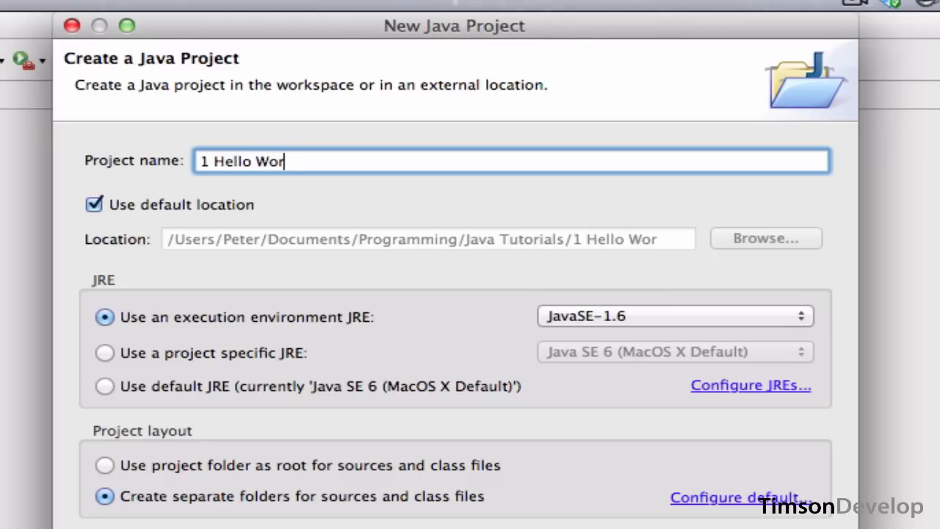
pyautogui.write('ld')
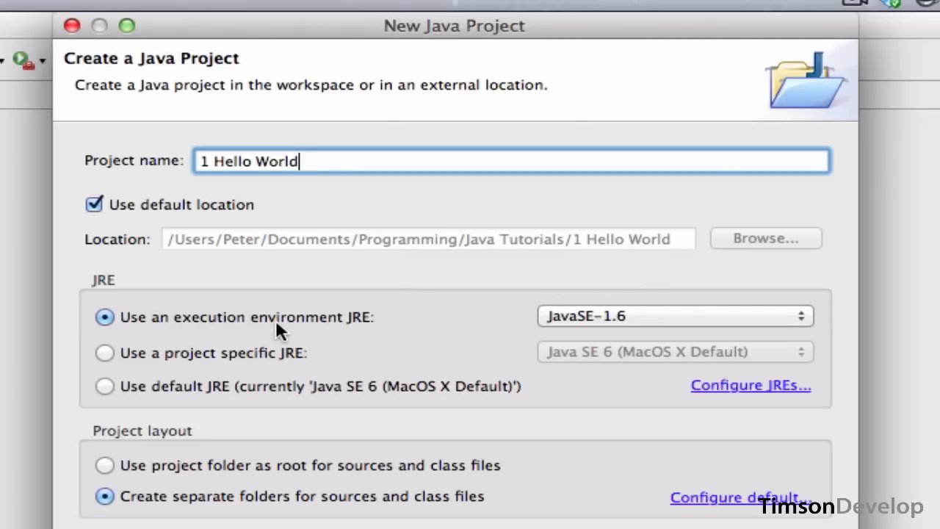
pyautogui.moveTo(565, 325)
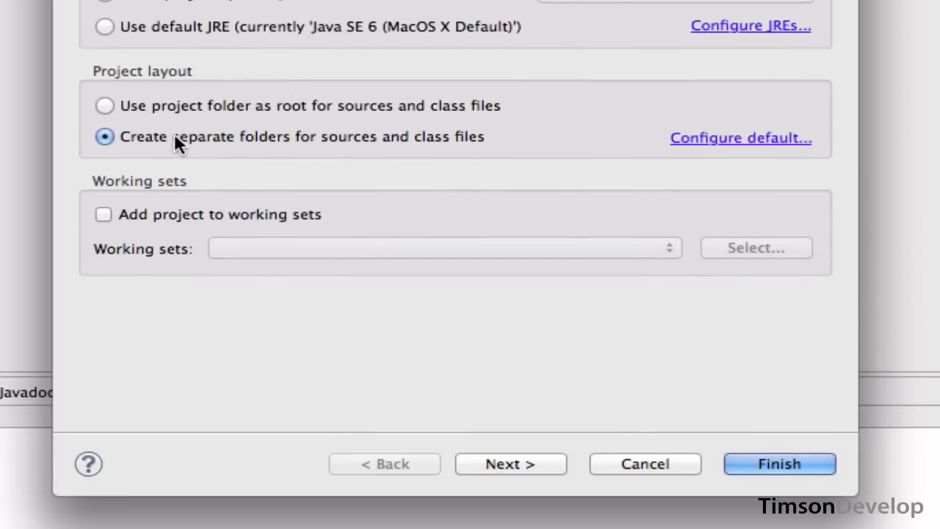
pyautogui.moveTo(321, 148)
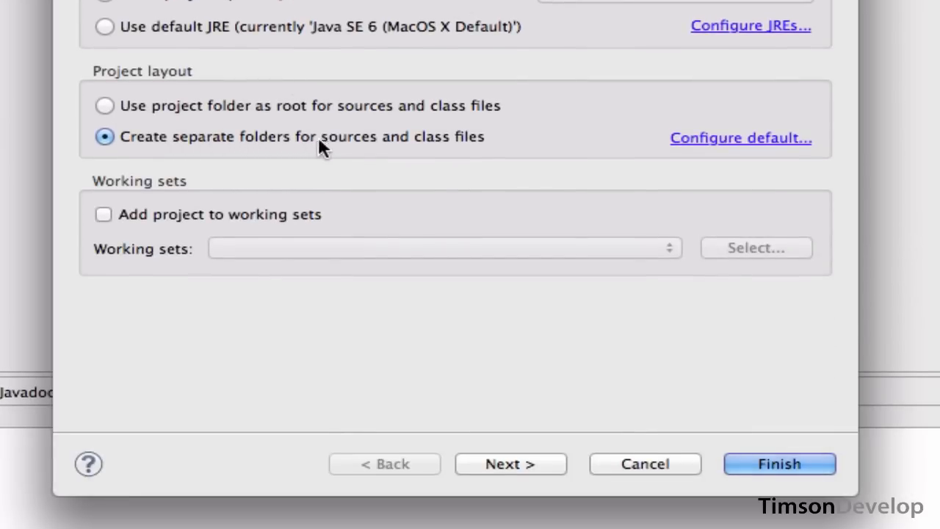
pyautogui.moveTo(489, 143)
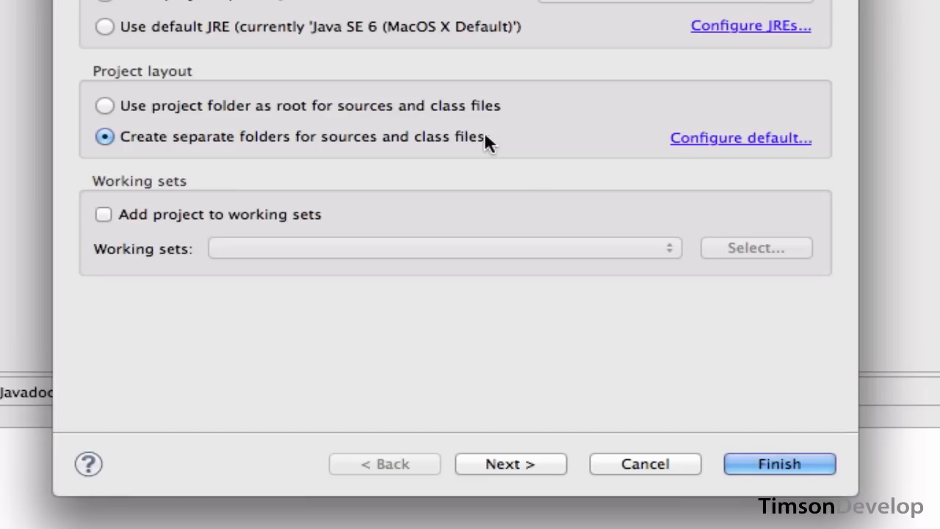
pyautogui.click(780, 464)
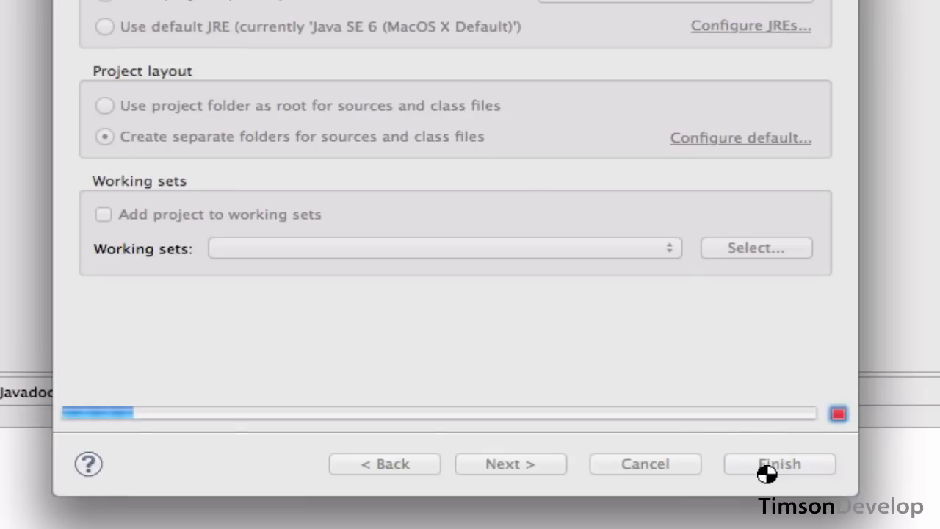
# Expand '1 Hello World' in Package Explorer to show src and JRE System Library
pyautogui.click(779, 464)
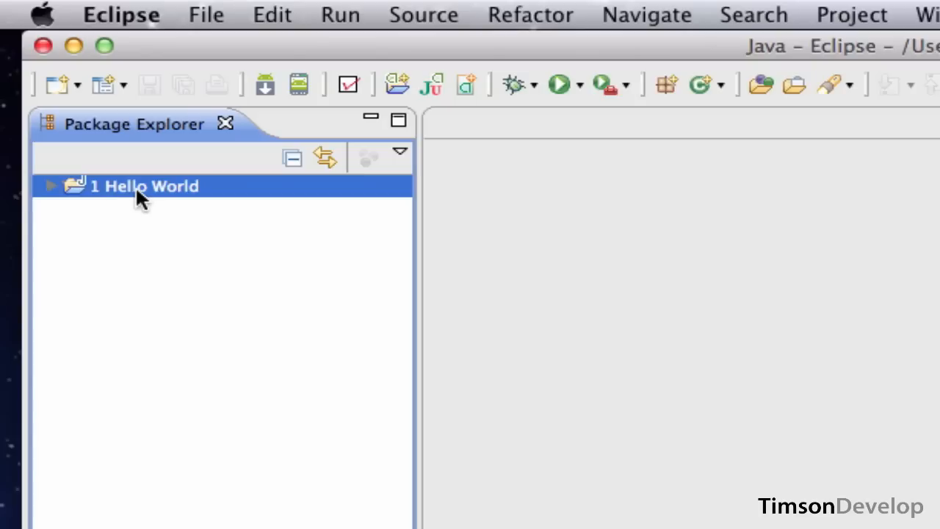
pyautogui.moveTo(53, 187)
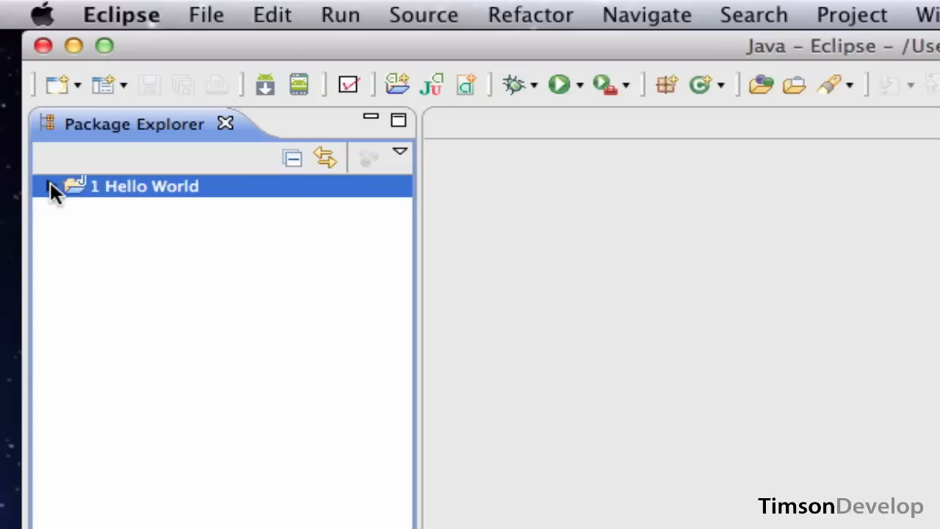
pyautogui.click(53, 186)
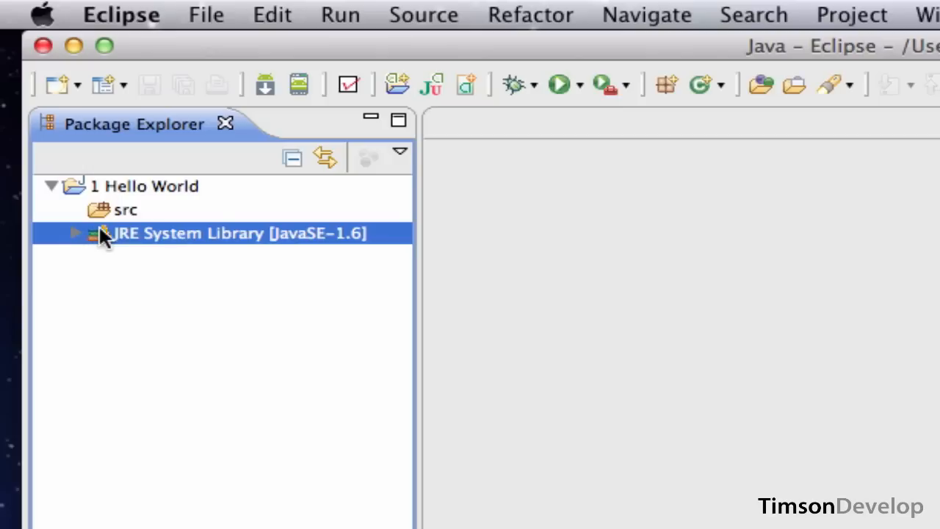
pyautogui.moveTo(132, 239)
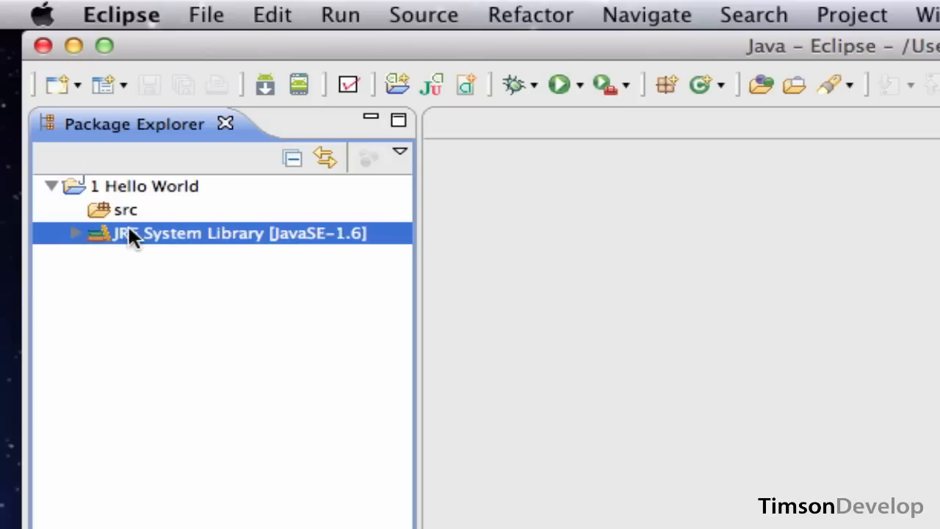
pyautogui.click(126, 210)
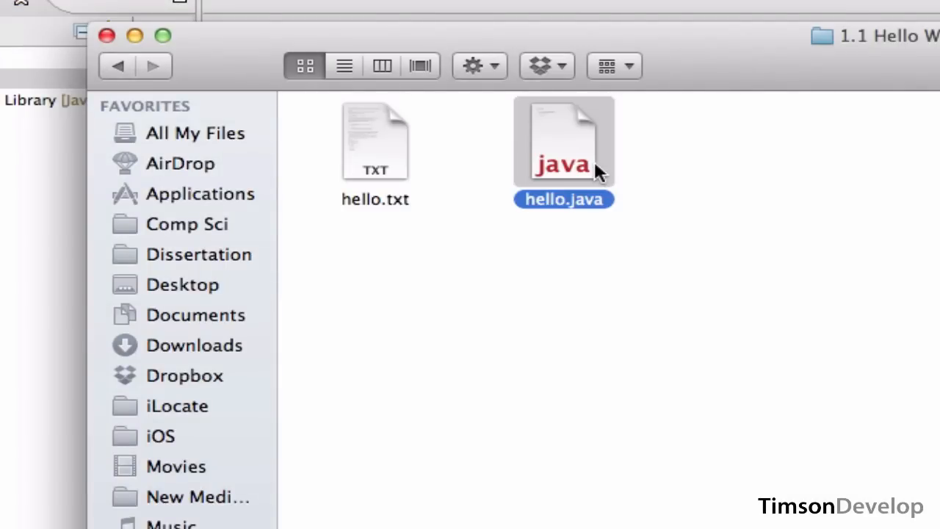
pyautogui.moveTo(679, 66)
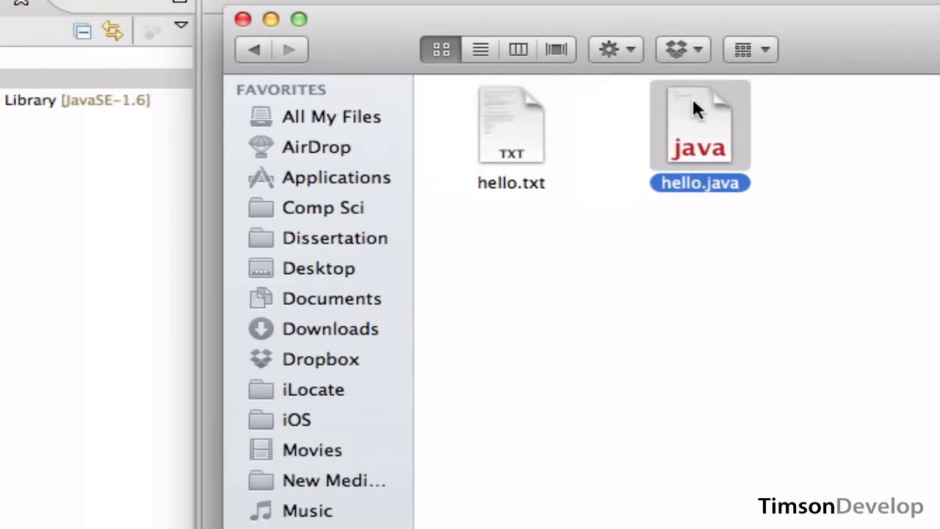
# Drag hello.java from Finder onto the project's src folder
pyautogui.moveTo(699, 125); pyautogui.dragTo(500, 172)
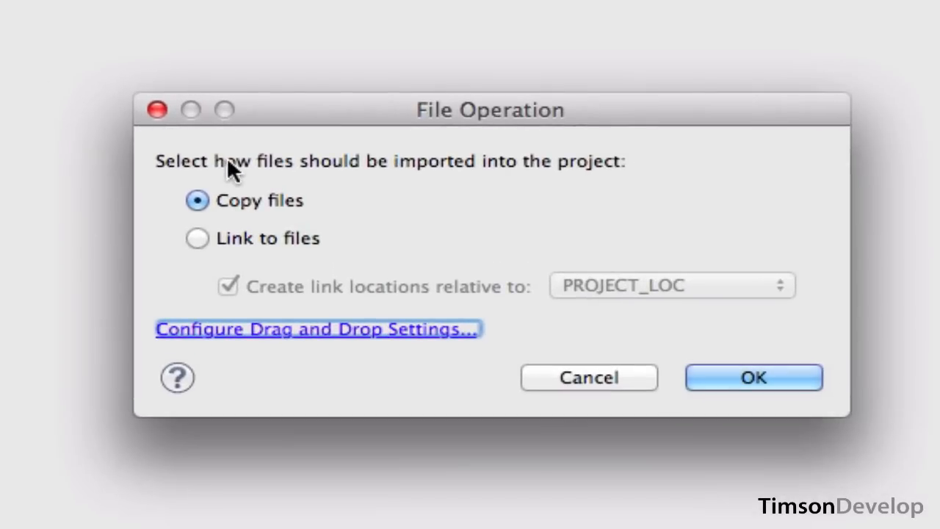
pyautogui.moveTo(607, 176)
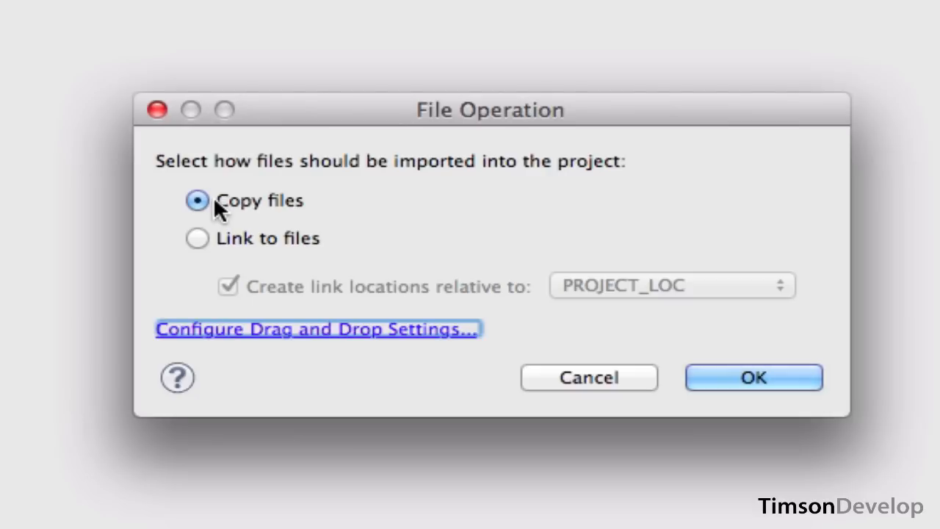
pyautogui.moveTo(223, 242)
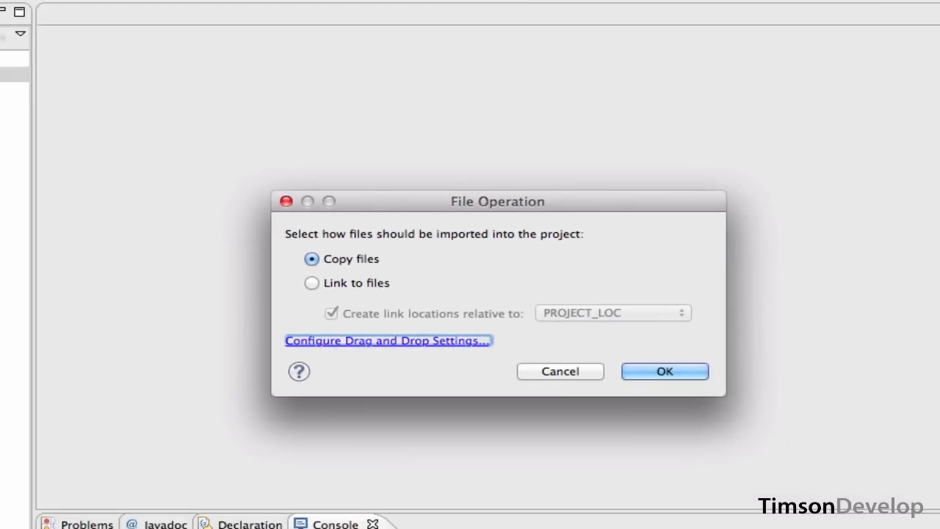
pyautogui.click(664, 371)
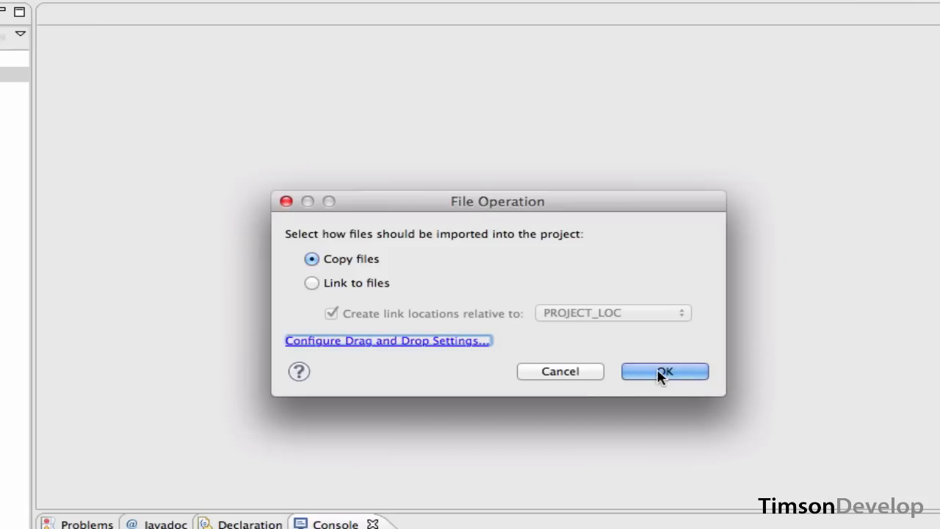
# Confirm the copy, expand src, and select hello.java in the default package
pyautogui.click(663, 371)
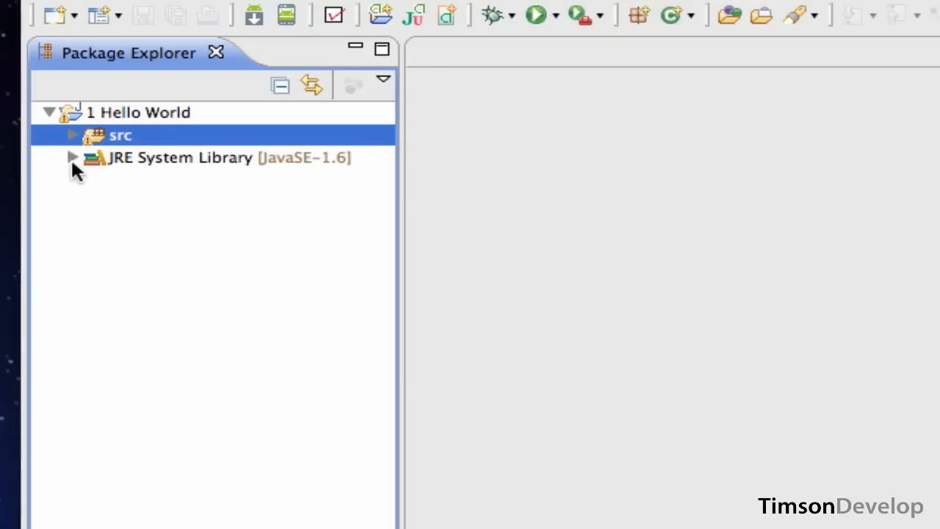
pyautogui.click(72, 135)
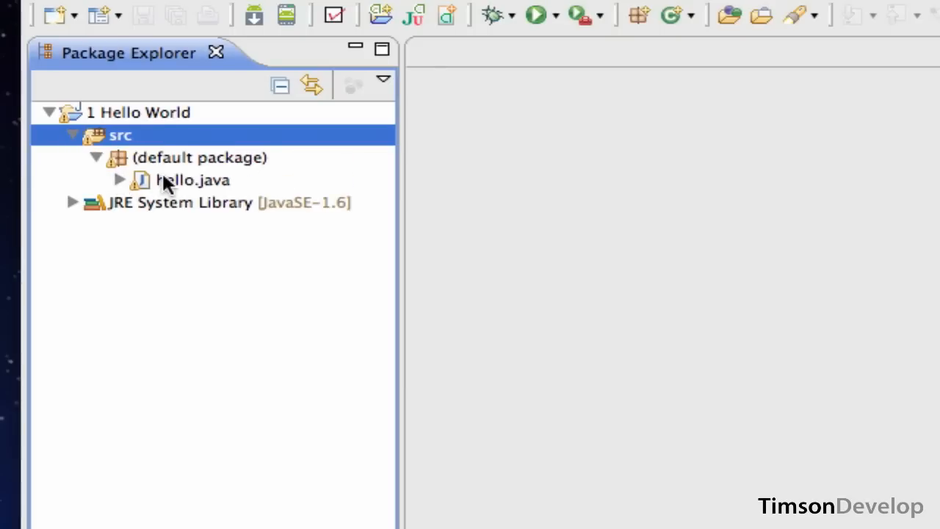
pyautogui.click(192, 180)
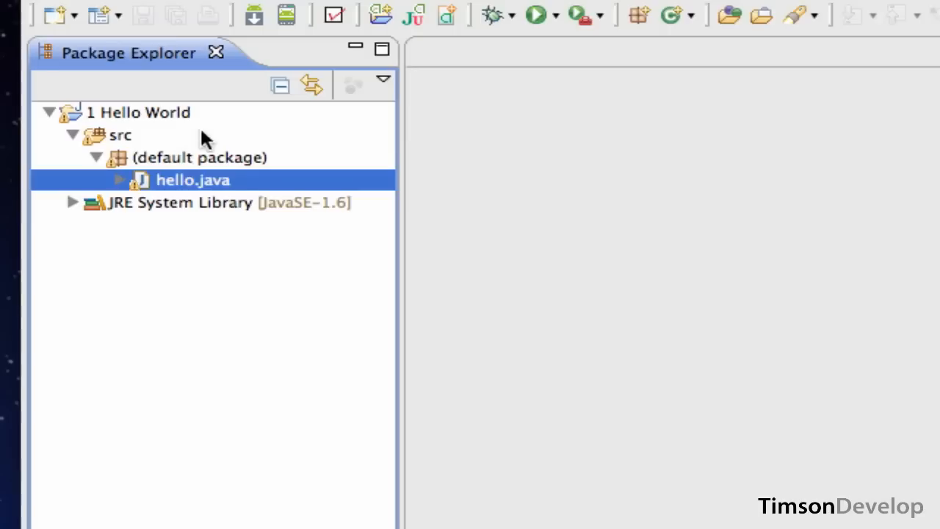
pyautogui.moveTo(180, 138)
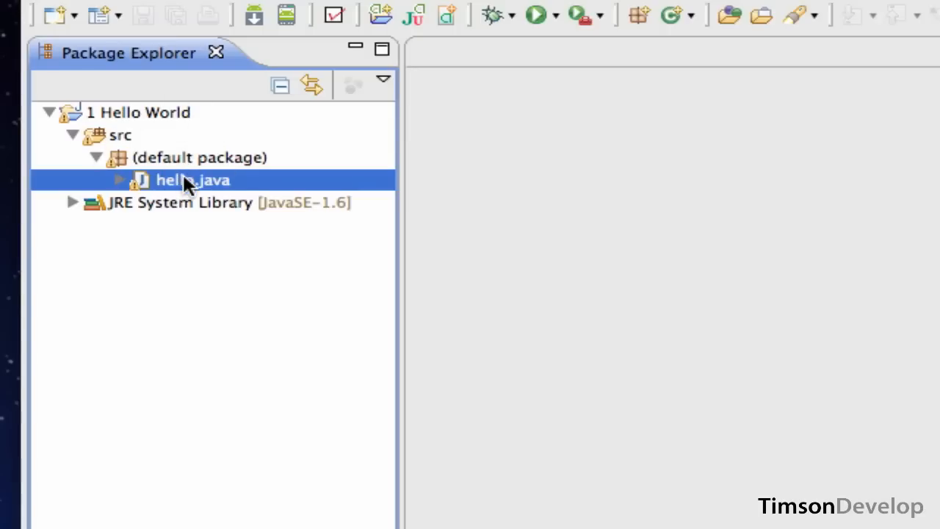
pyautogui.doubleClick(192, 180)
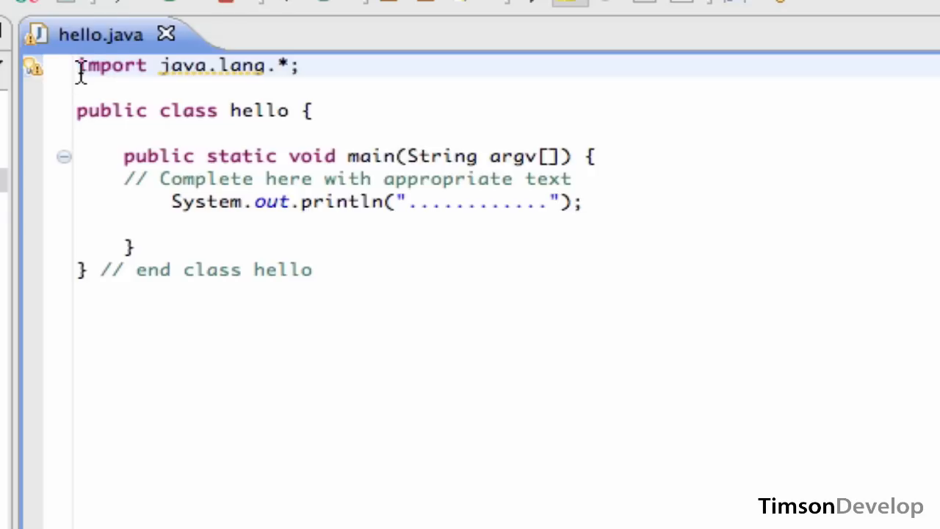
pyautogui.moveTo(118, 52)
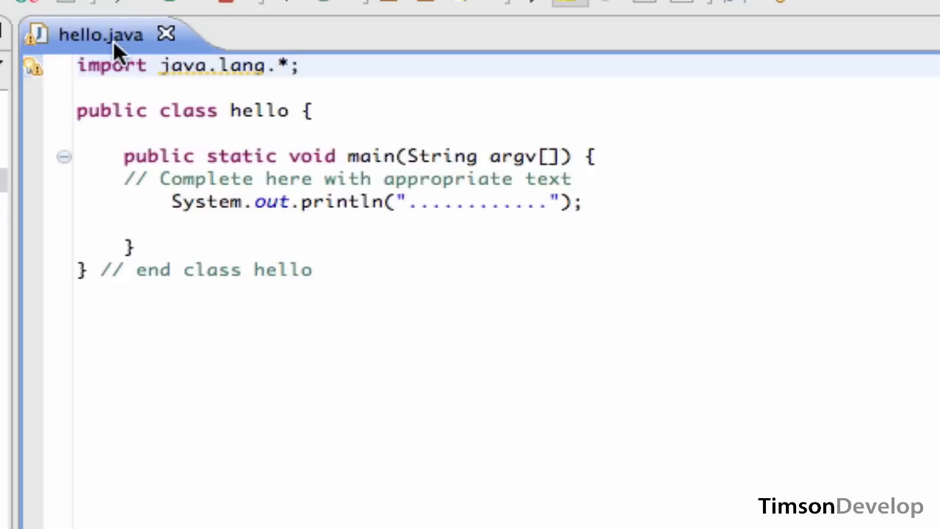
pyautogui.doubleClick(259, 110)
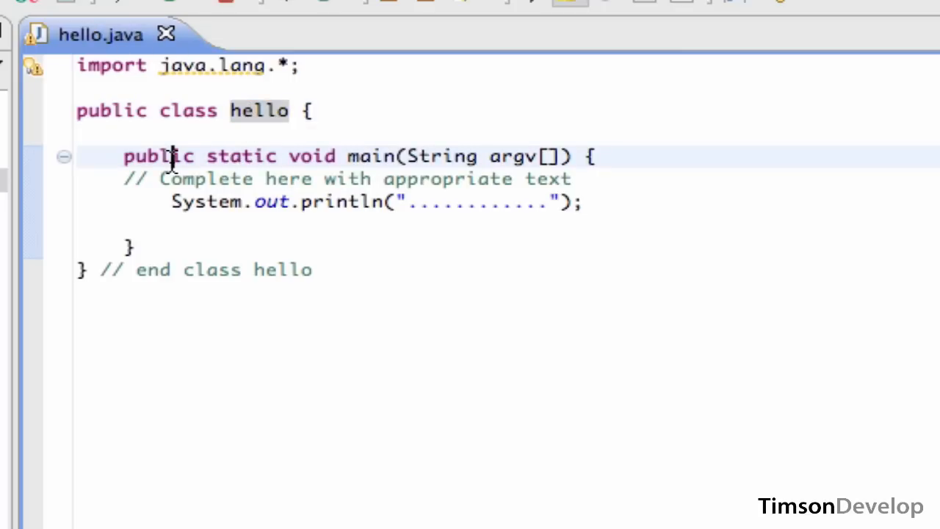
pyautogui.moveTo(125, 156)
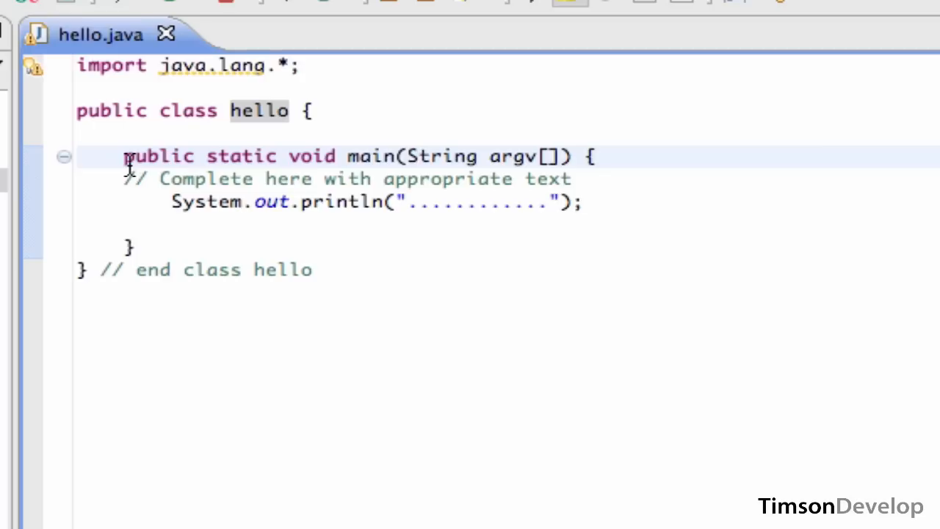
pyautogui.moveTo(416, 166)
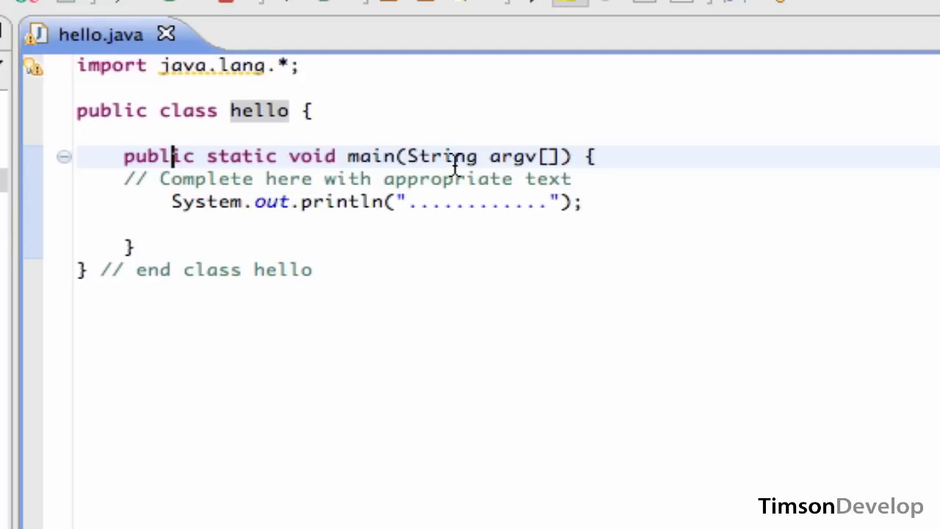
pyautogui.moveTo(441, 156)
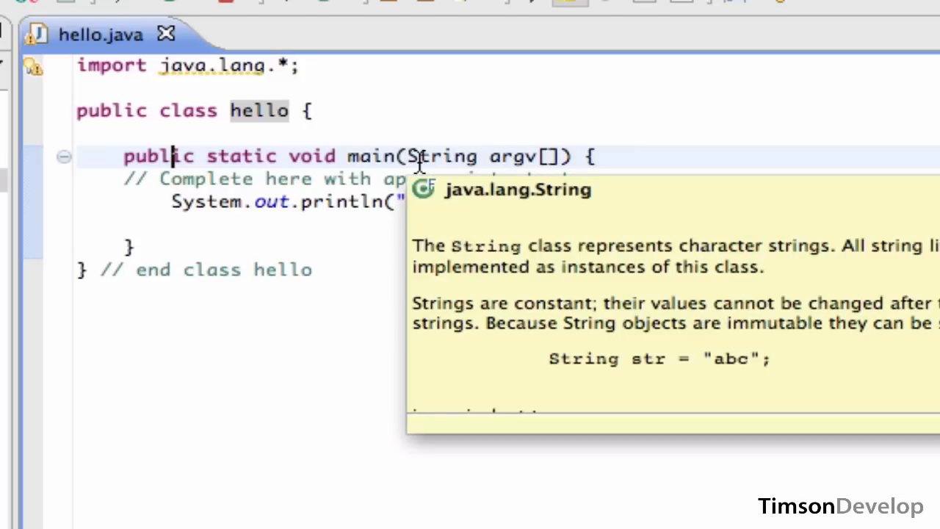
pyautogui.moveTo(455, 156)
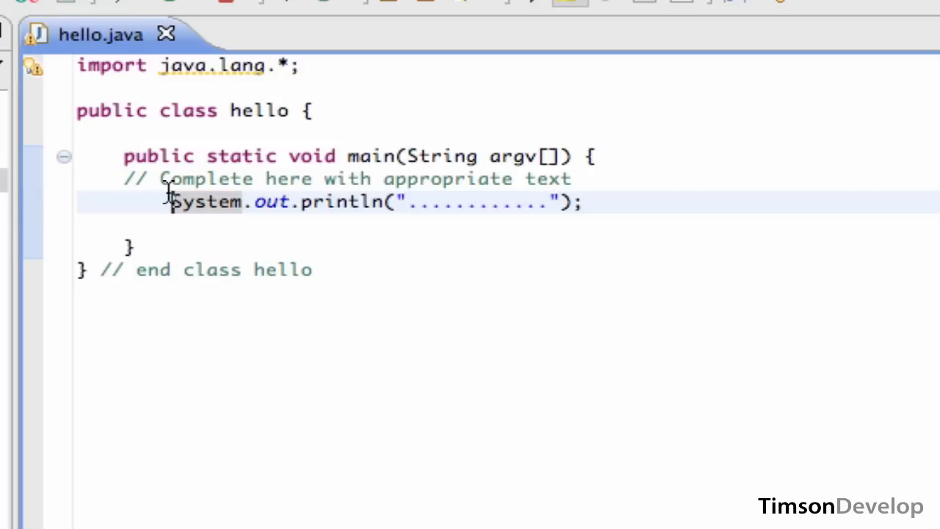
pyautogui.doubleClick(208, 202)
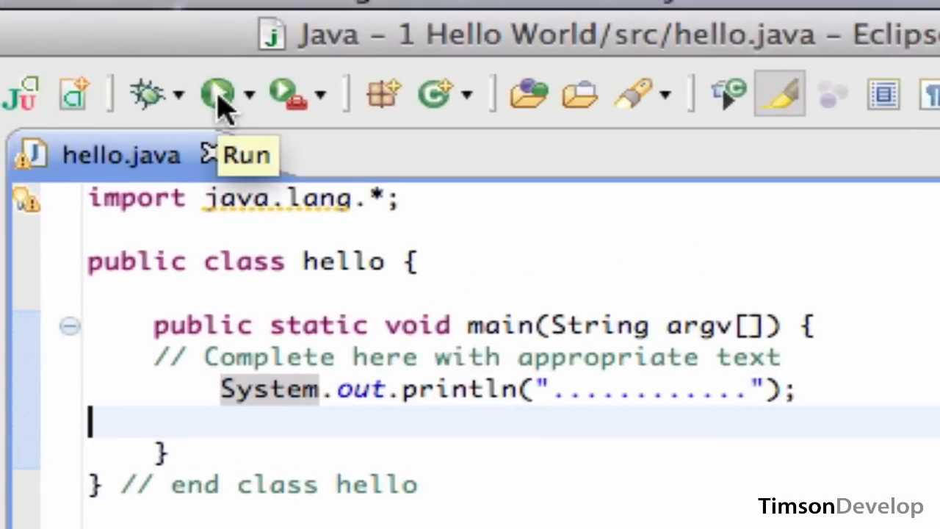
# Run hello, which prints only the placeholder dots, and delete the 'ln' from println
pyautogui.click(218, 93)
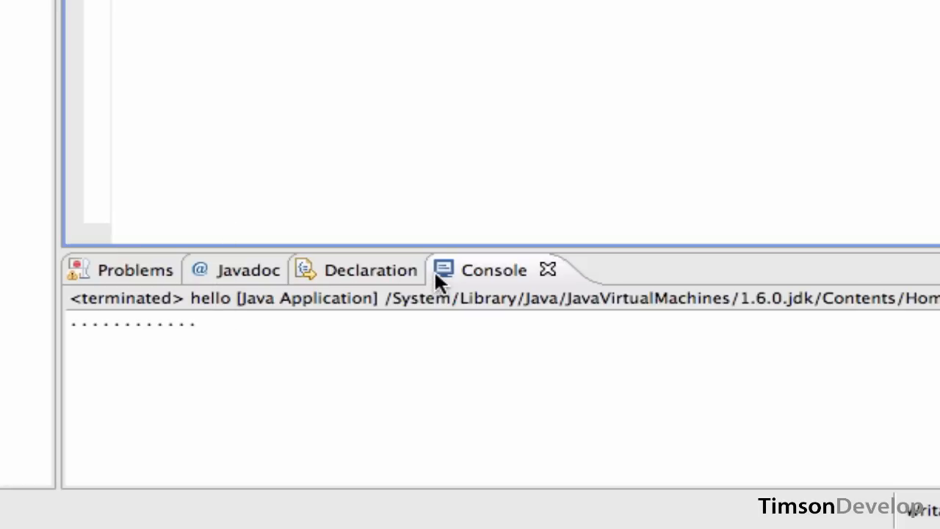
pyautogui.moveTo(198, 324)
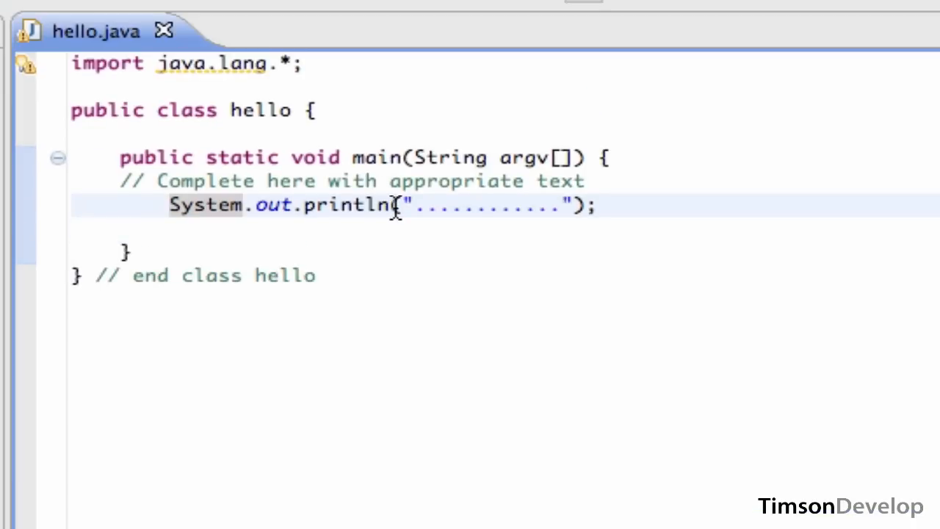
pyautogui.press('BackSpace')
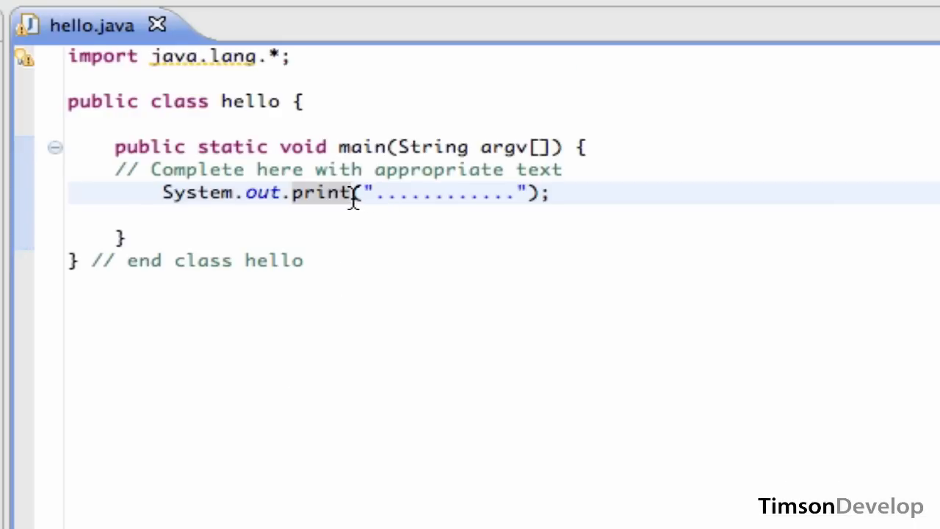
# Retype 'ln' in println, then select hello.txt in Finder
pyautogui.write('ln')
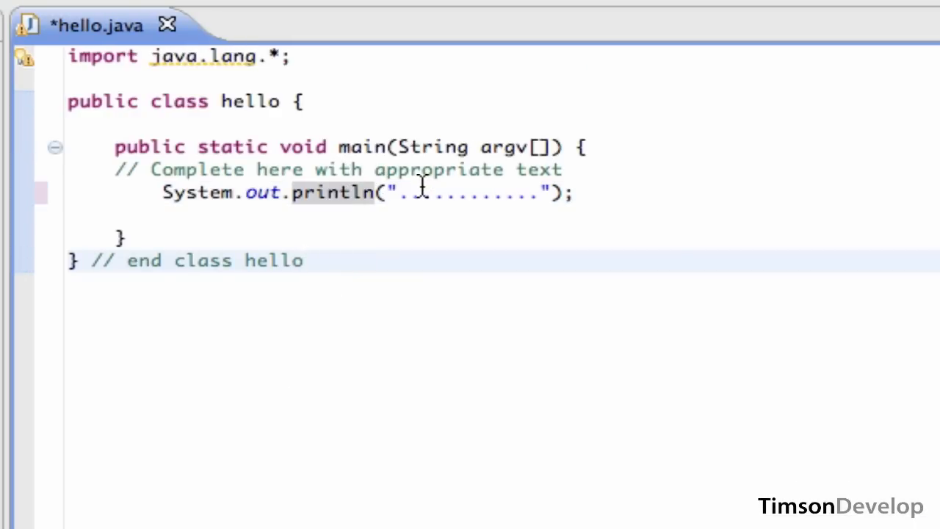
pyautogui.click(304, 260)
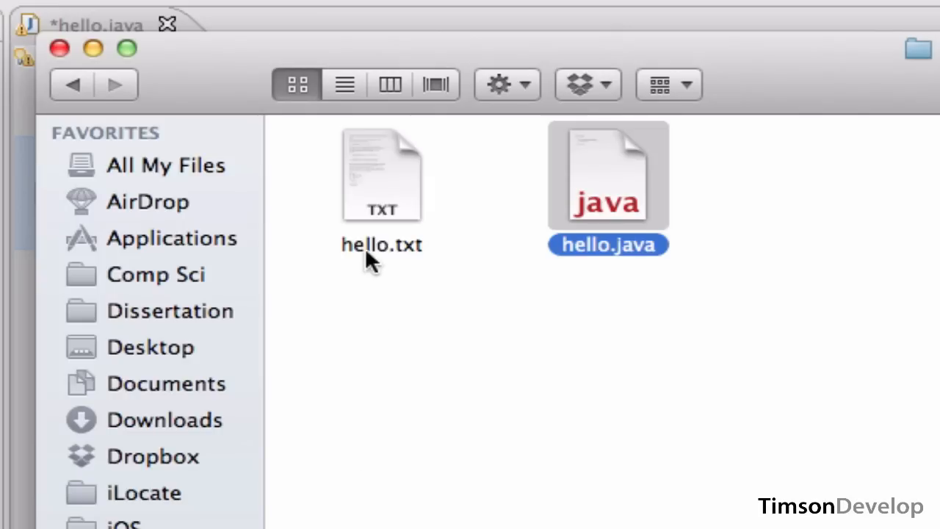
pyautogui.click(382, 176)
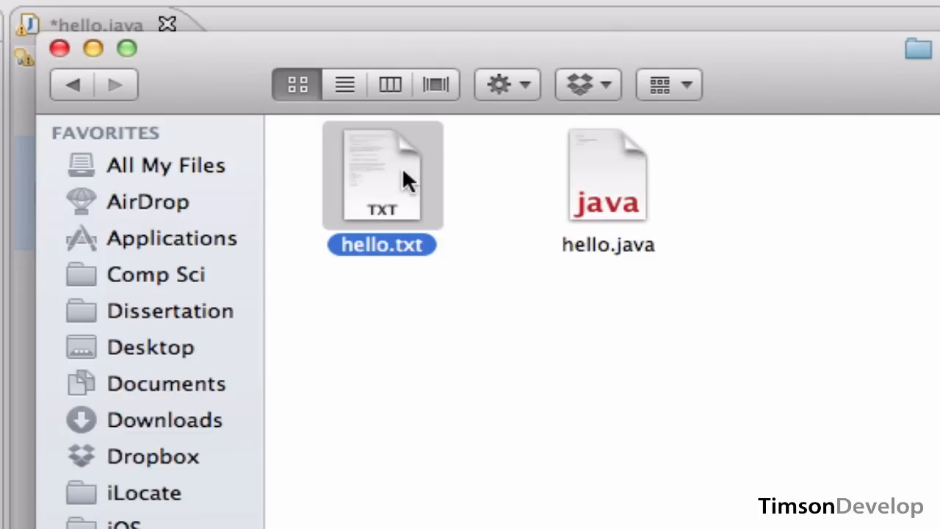
# Open hello.txt in TextEdit and scroll to the Typical output section
pyautogui.doubleClick(381, 175)
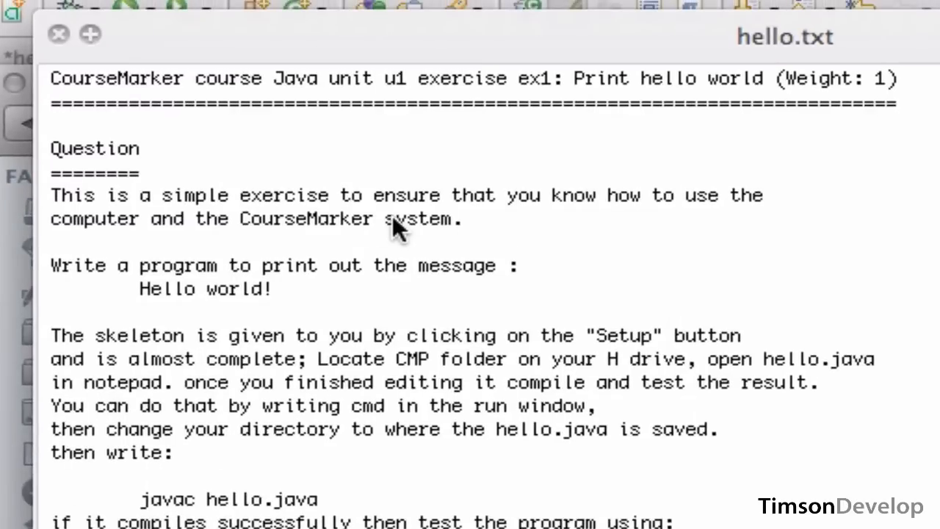
pyautogui.moveTo(242, 293)
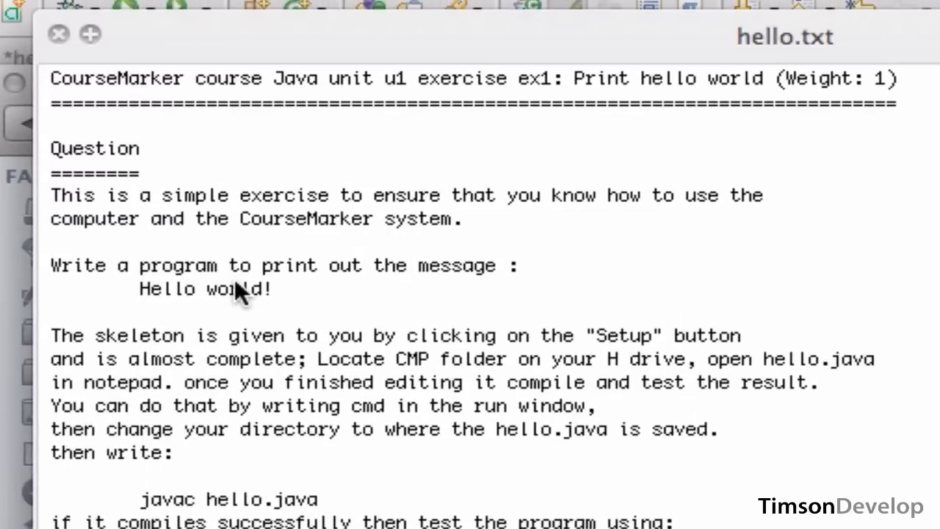
pyautogui.moveTo(220, 302)
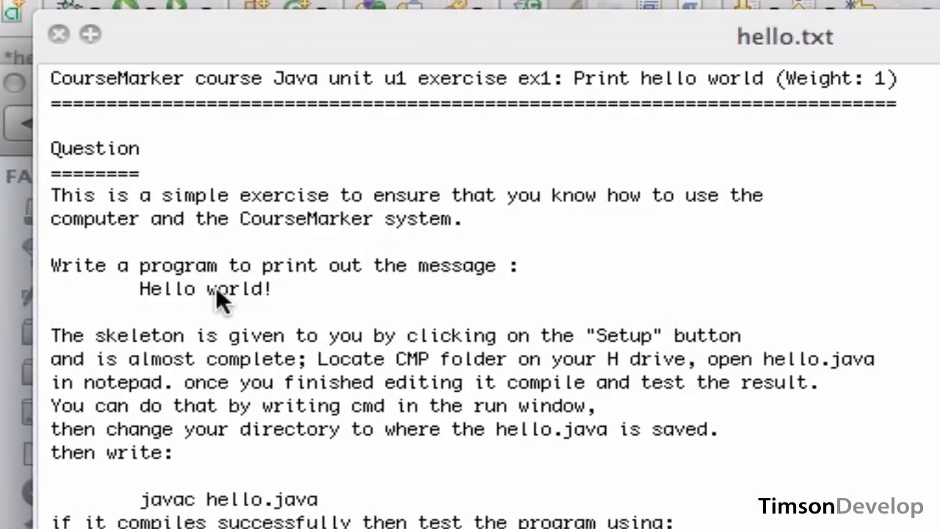
pyautogui.scroll(-3)
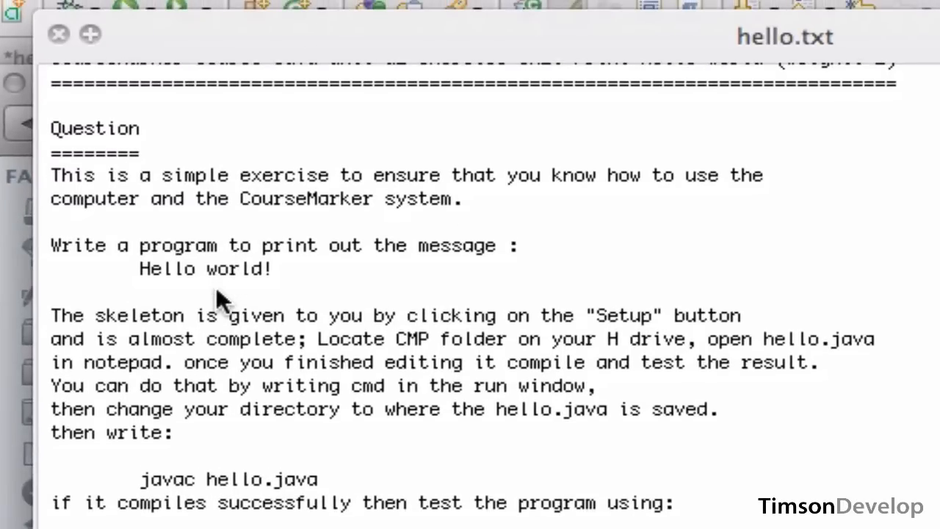
pyautogui.scroll(-3)
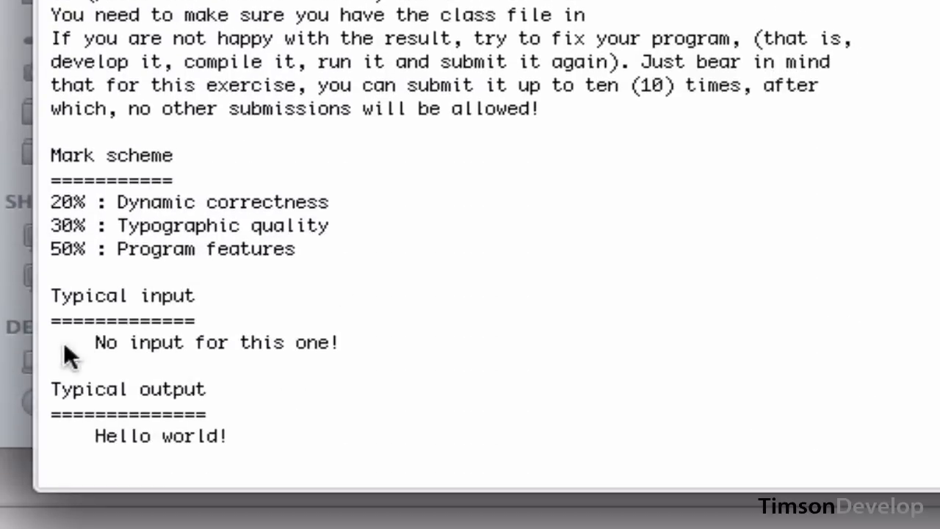
pyautogui.moveTo(224, 386)
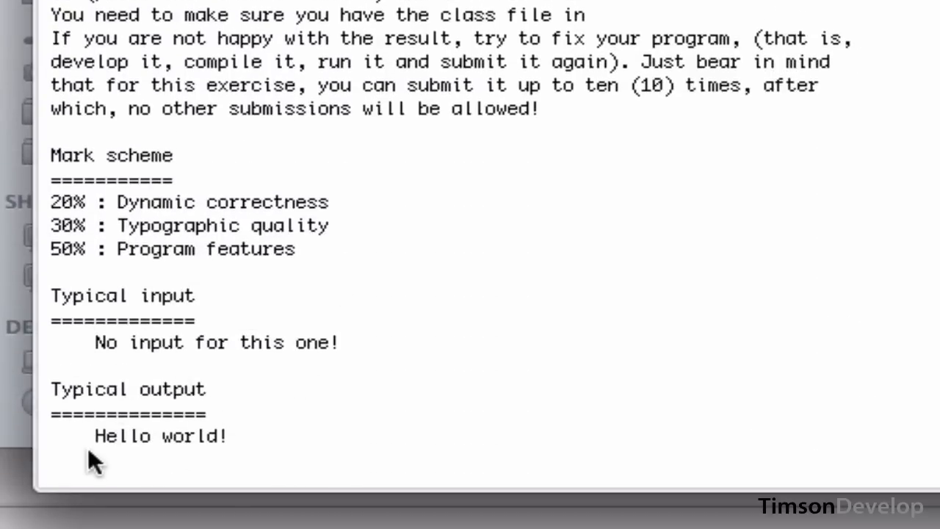
pyautogui.moveTo(304, 456)
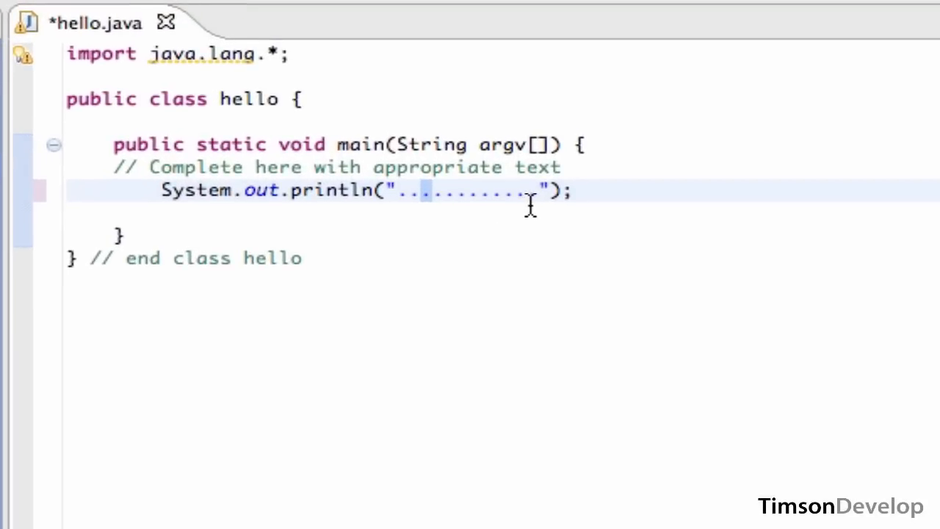
# Select the dotted placeholder inside println's quotes and type 'Hello world!' over it
pyautogui.moveTo(529, 191); pyautogui.dragTo(397, 191)
pyautogui.write('Hello w')
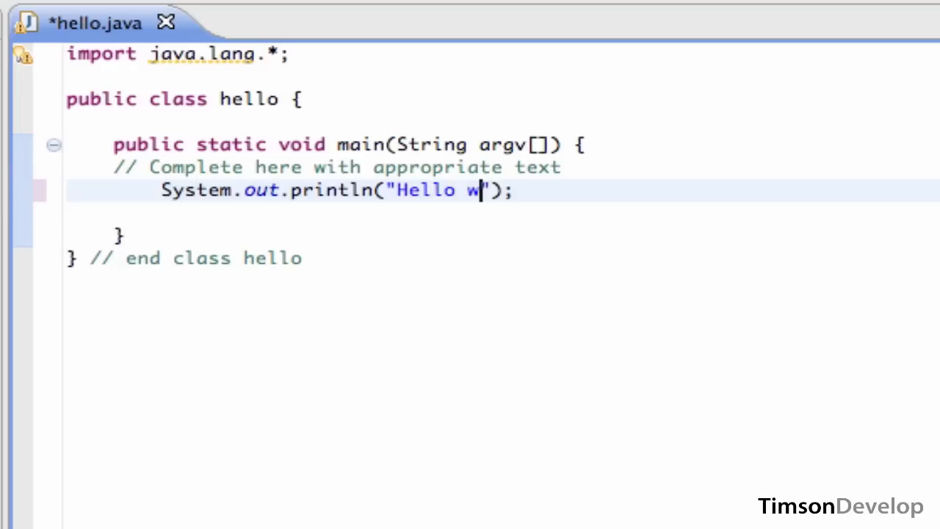
pyautogui.write('orld!')
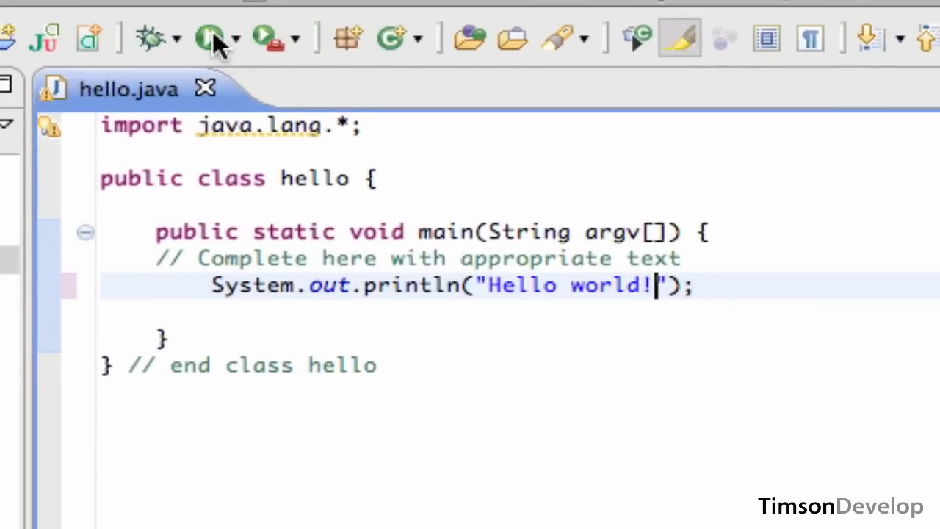
# Run the edited hello program and check that the Console shows 'Hello world!'
pyautogui.click(209, 37)
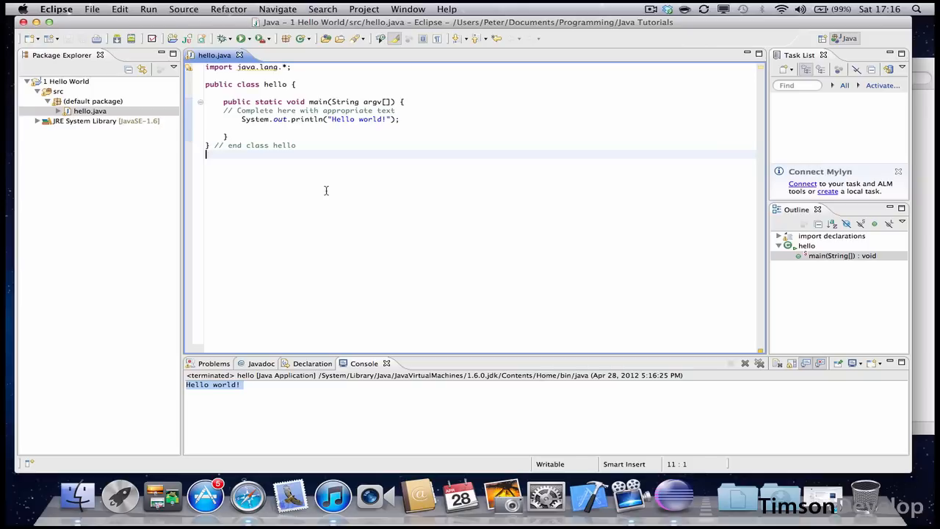
pyautogui.moveTo(228, 105)
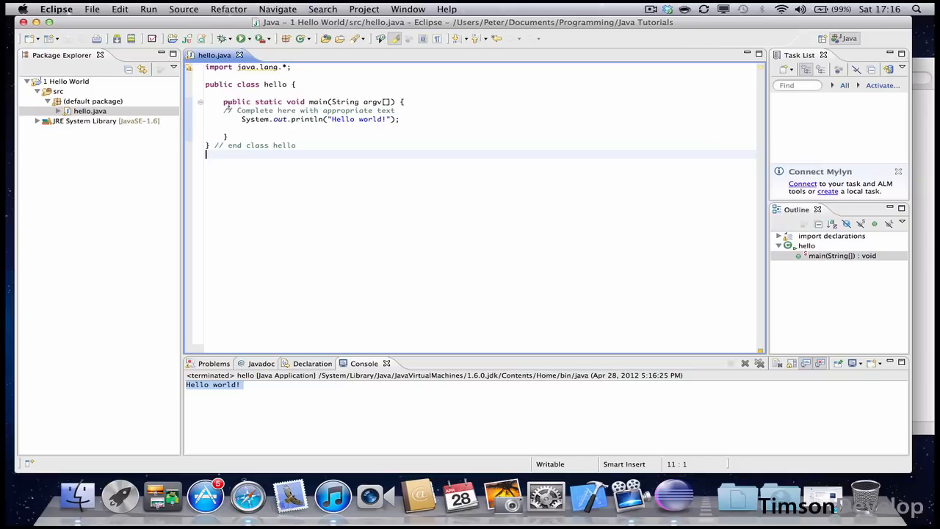
pyautogui.moveTo(173, 55)
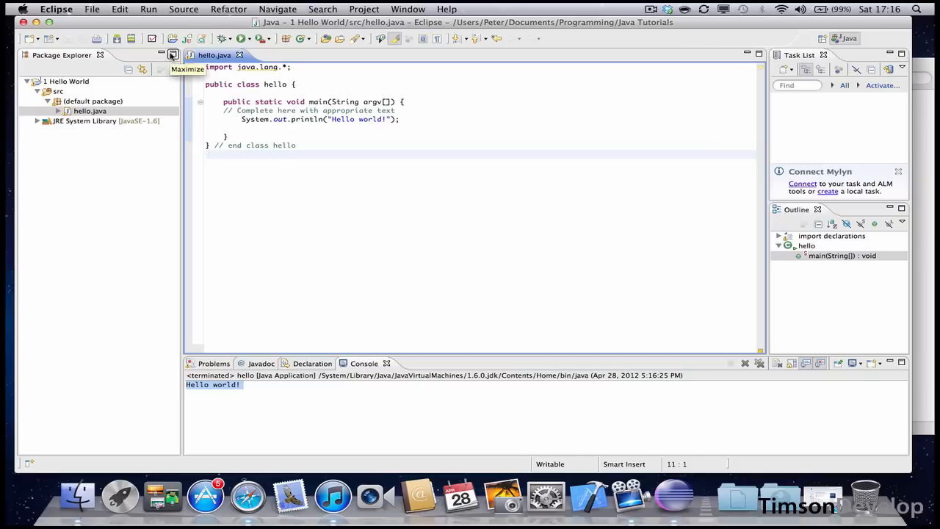